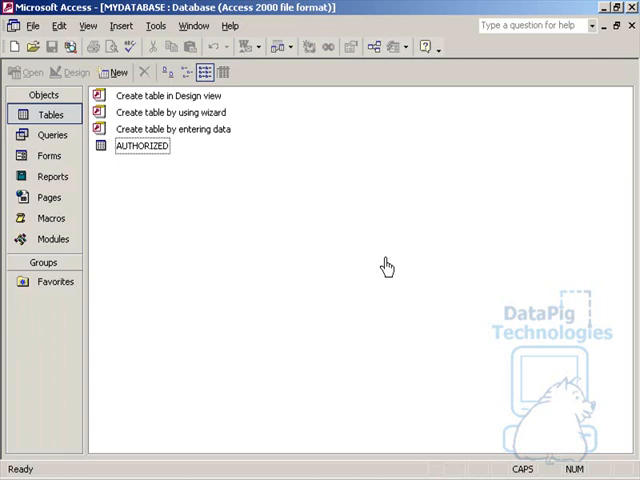
pyautogui.moveTo(170, 160)
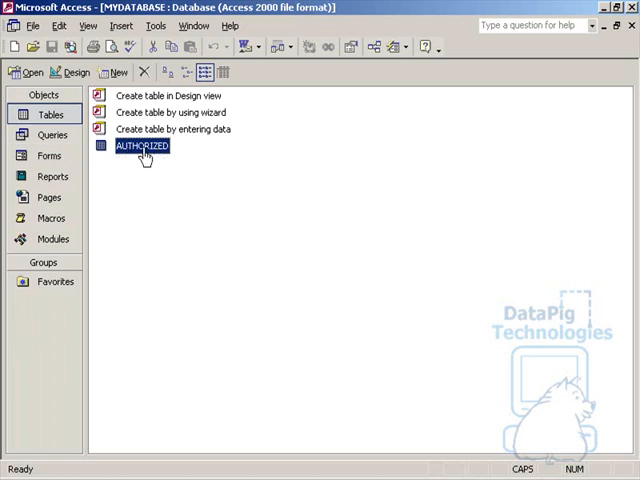
# - Open the AUTHORIZED table listing BILL, KELLY, MARK and MIKE with their passwords
pyautogui.doubleClick(142, 146)
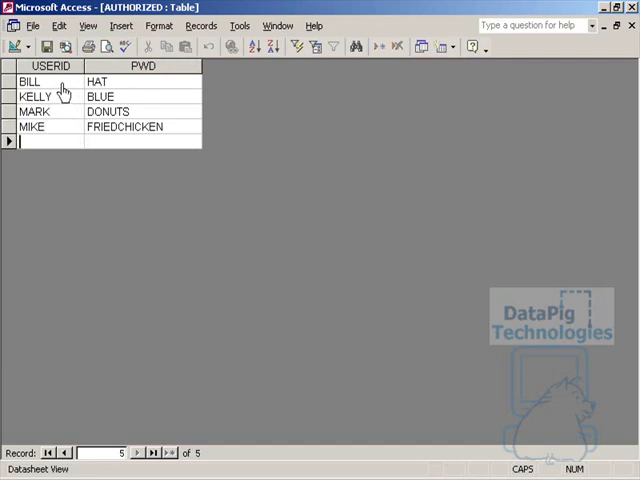
pyautogui.moveTo(122, 108)
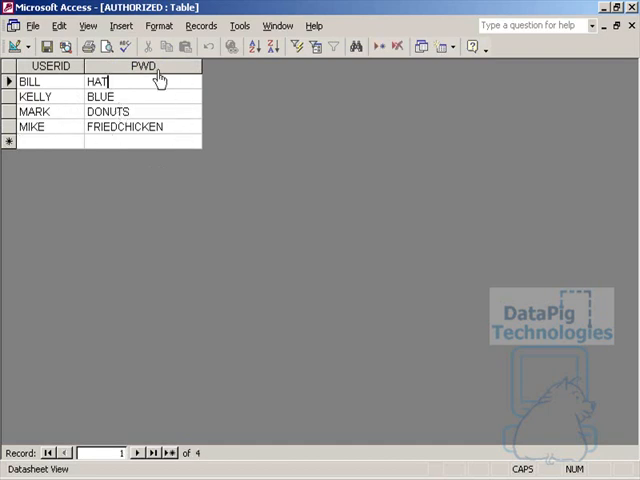
pyautogui.moveTo(145, 103)
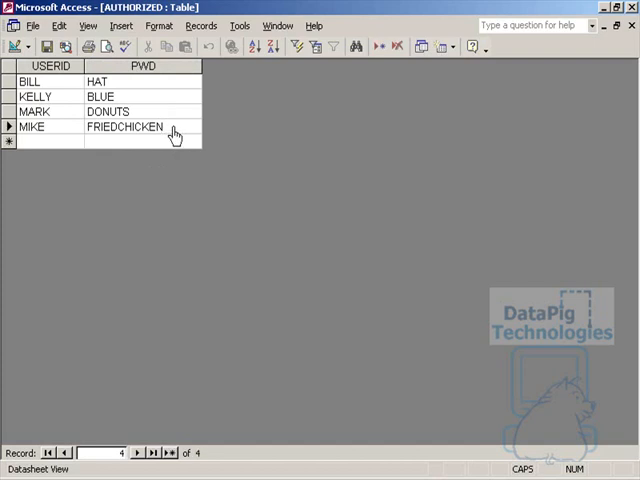
pyautogui.moveTo(165, 77)
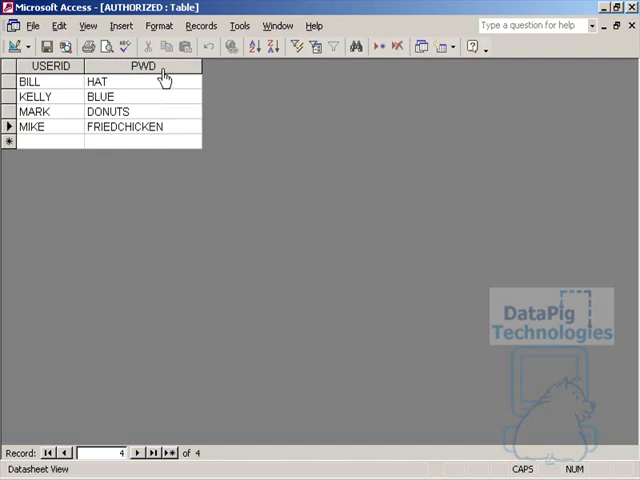
pyautogui.moveTo(122, 73)
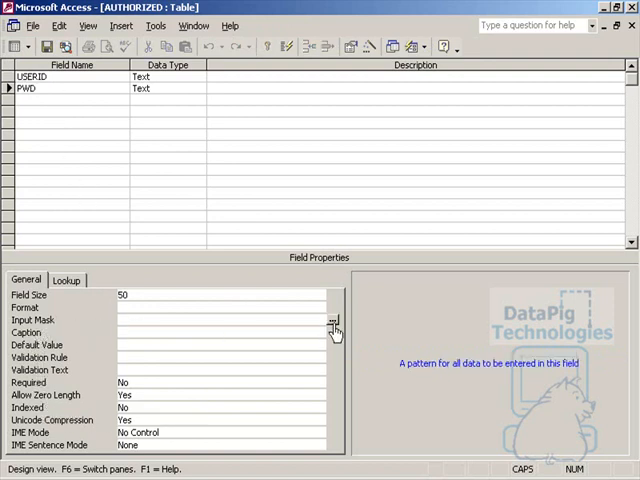
# - Give PWD a Password input mask and reopen AUTHORIZED to see asterisk-masked passwords
pyautogui.click(333, 320)
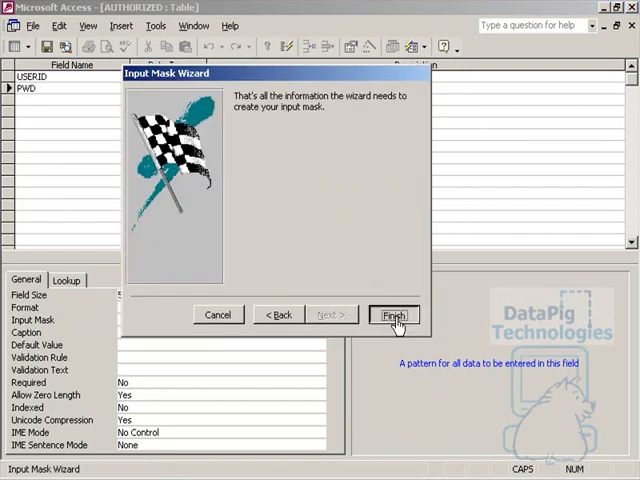
pyautogui.click(394, 315)
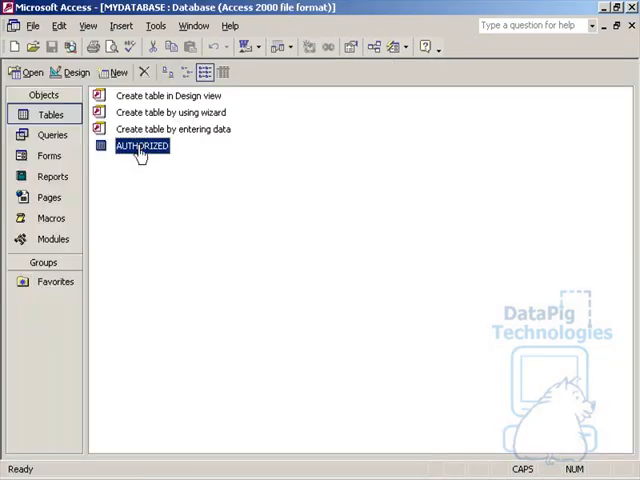
pyautogui.doubleClick(143, 146)
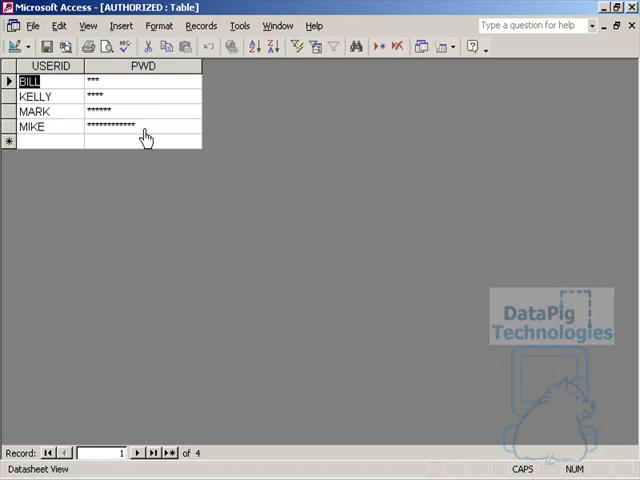
pyautogui.click(130, 100)
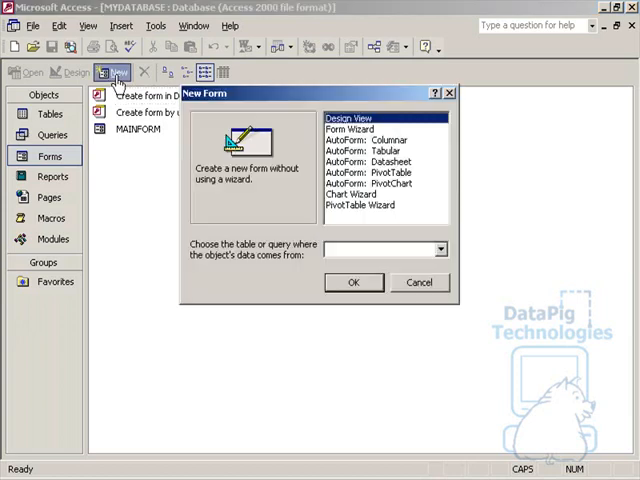
# - Lay out a new design-view form with USERID and PWD text boxes and a button
pyautogui.click(353, 282)
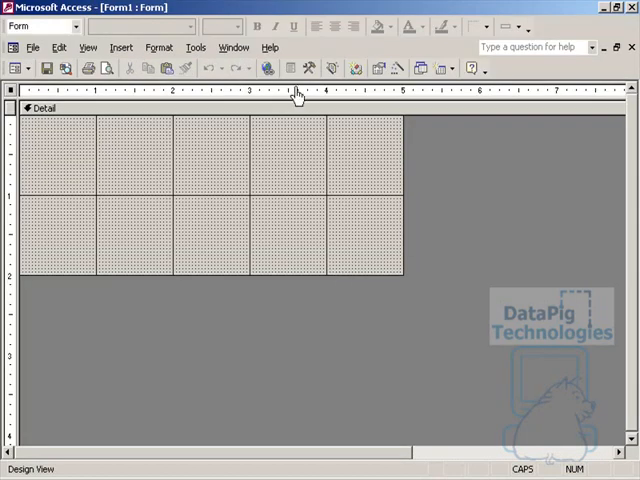
pyautogui.click(309, 68)
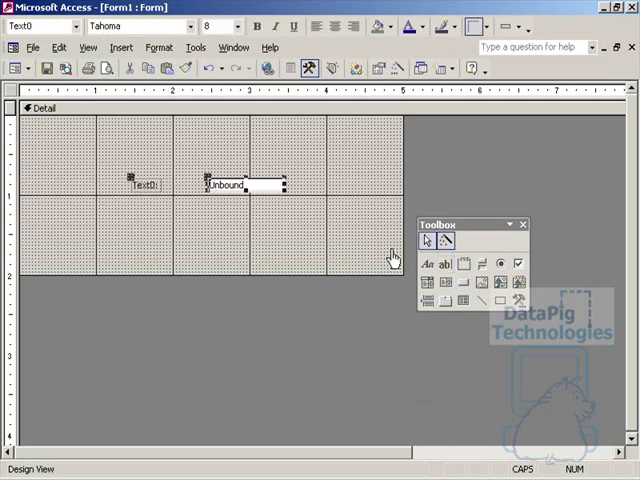
pyautogui.click(447, 303)
pyautogui.write('USERID')
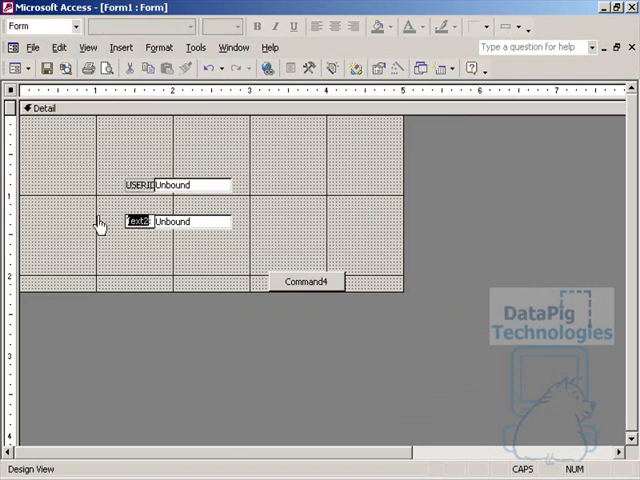
pyautogui.write('PWD')
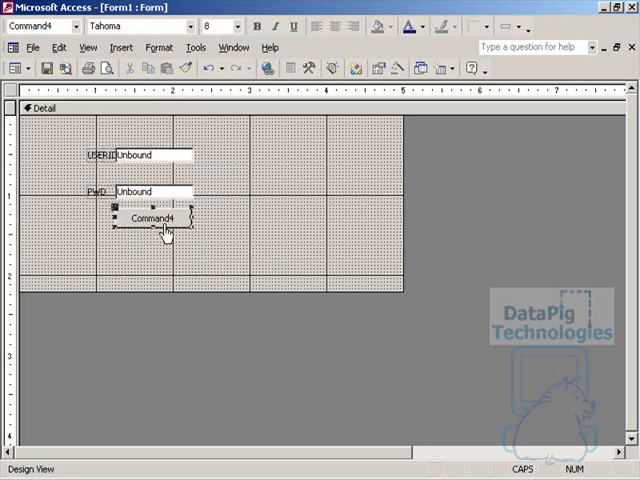
pyautogui.click(208, 170)
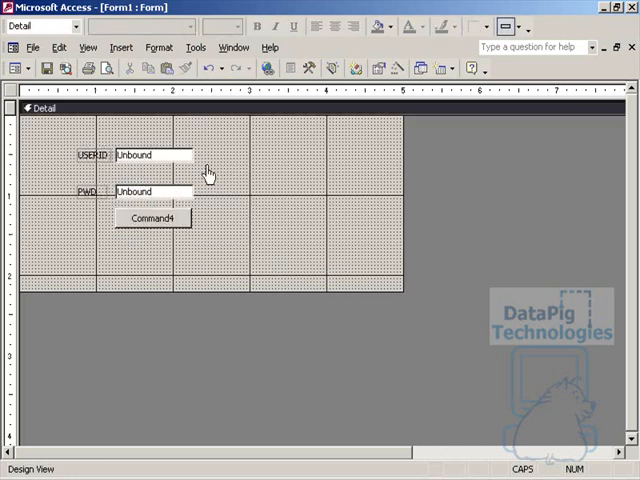
# - Name the form's text boxes quserid and qpwd
pyautogui.rightClick(148, 155)
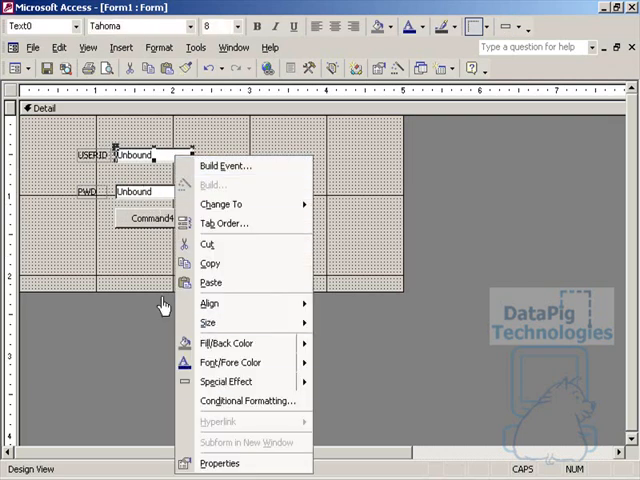
pyautogui.click(219, 462)
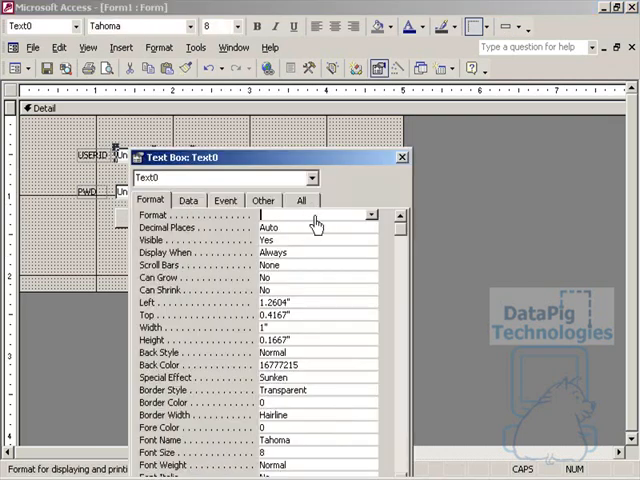
pyautogui.click(302, 200)
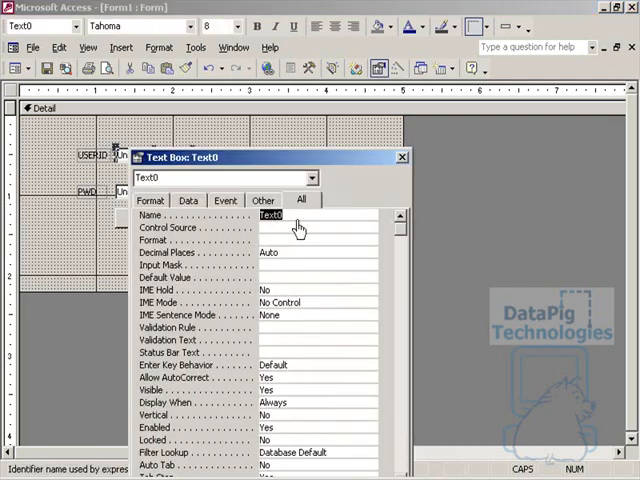
pyautogui.write('qu')
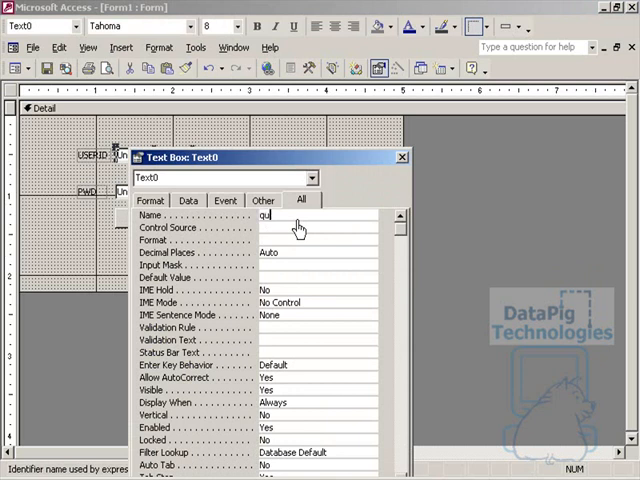
pyautogui.write('serid')
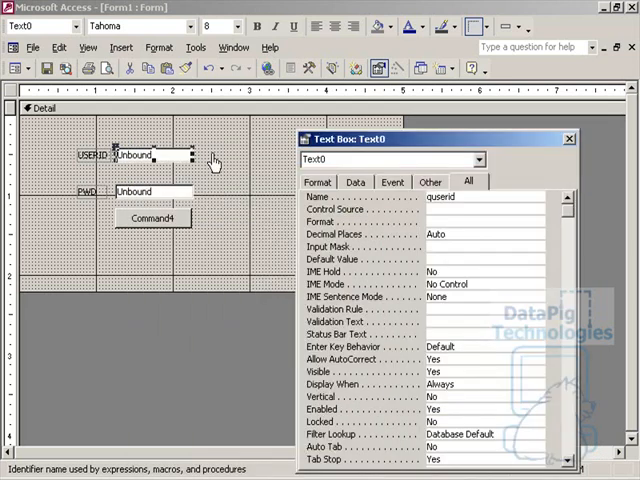
pyautogui.click(133, 191)
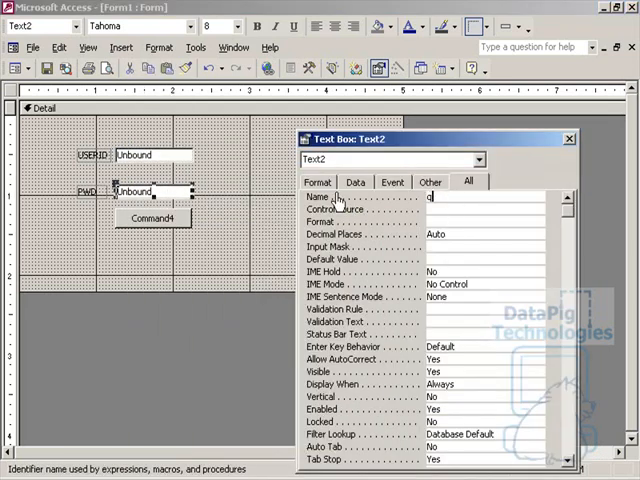
pyautogui.write('pwd')
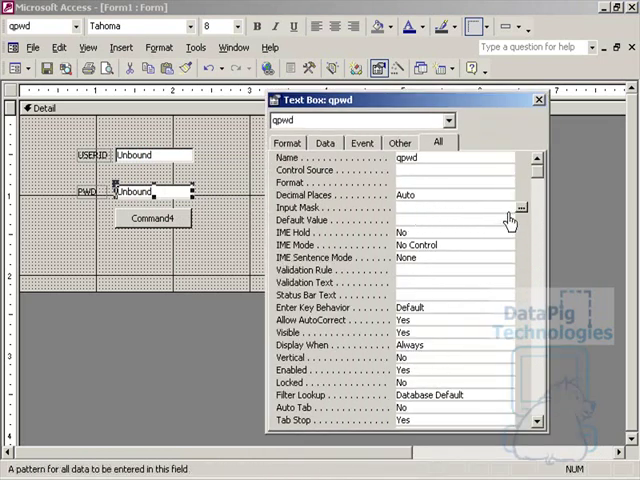
# - Give the qpwd text box a Password input mask
pyautogui.click(520, 207)
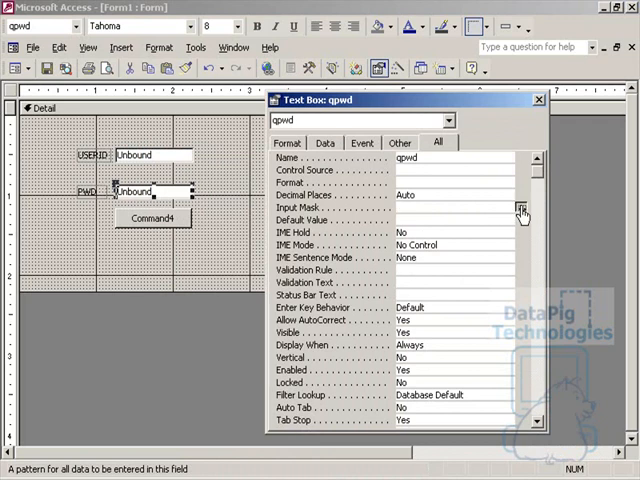
pyautogui.click(520, 207)
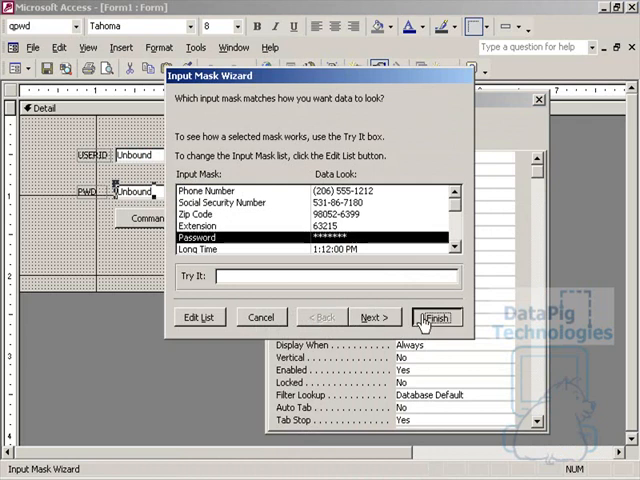
pyautogui.click(436, 317)
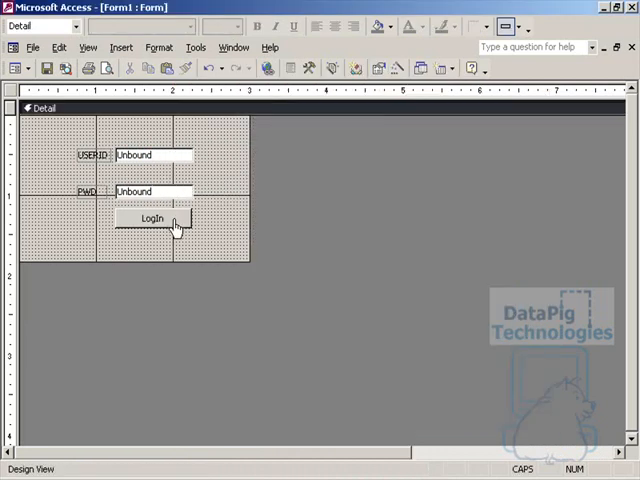
# - Create an empty btnlogin_Click event procedure for the LogIn button's On Click event
pyautogui.rightClick(153, 218)
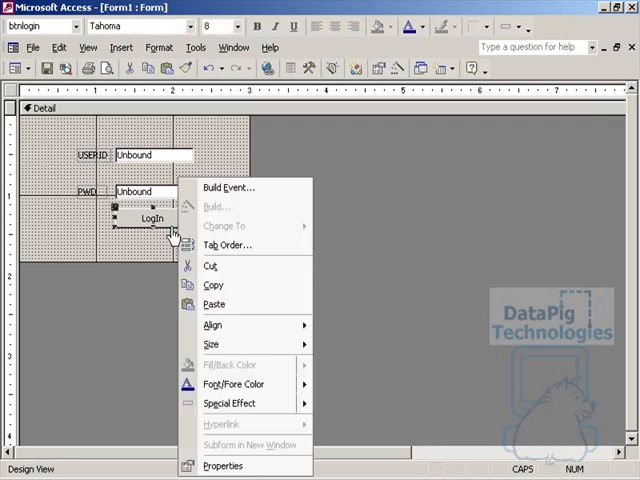
pyautogui.click(223, 465)
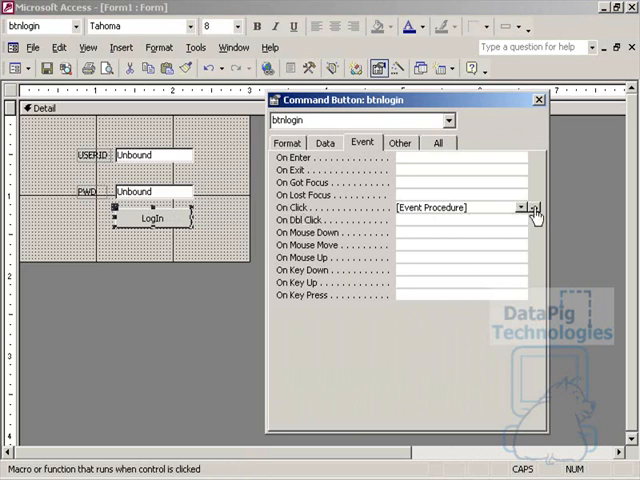
pyautogui.click(535, 207)
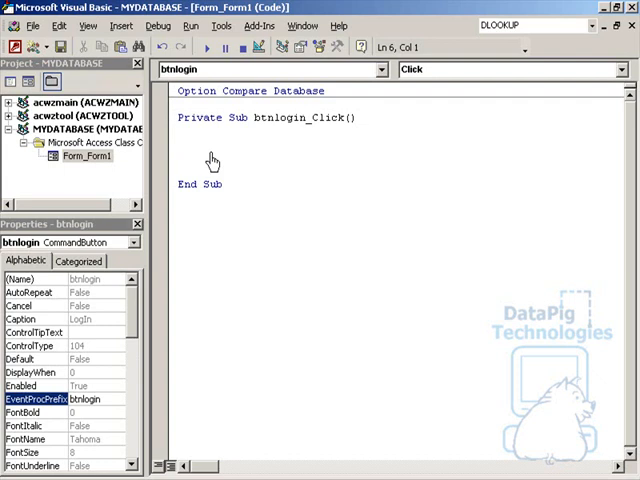
# - Highlight the [CITY], [LOCATION] and [ZIP] arguments of the example DLookup line
pyautogui.click(178, 157)
pyautogui.write('\'DLookup("[CITY]", "[LOCATION]", "[ZIP]= 75070")')
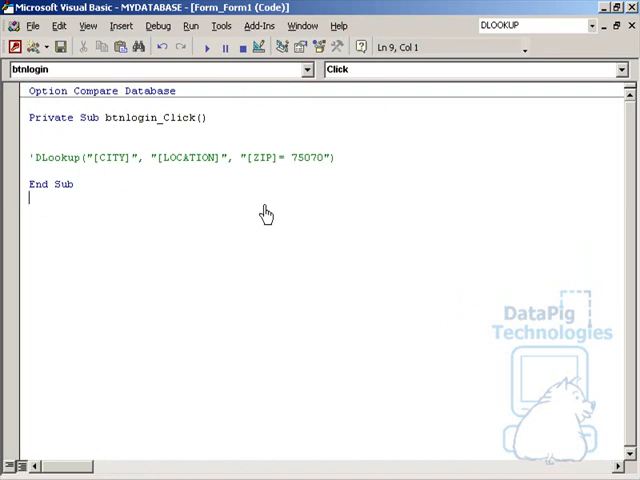
pyautogui.moveTo(276, 172)
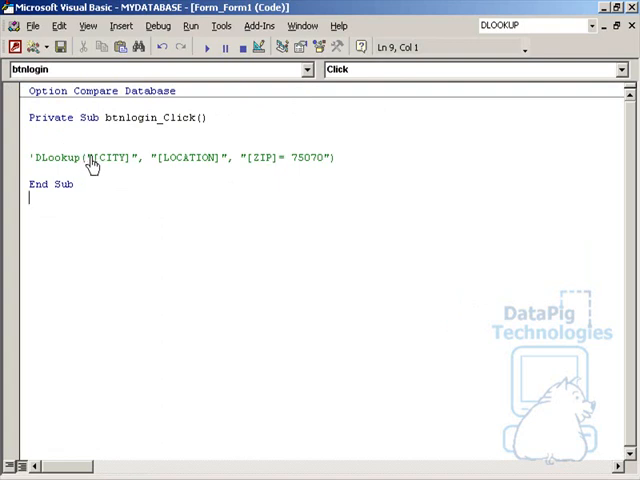
pyautogui.doubleClick(110, 157)
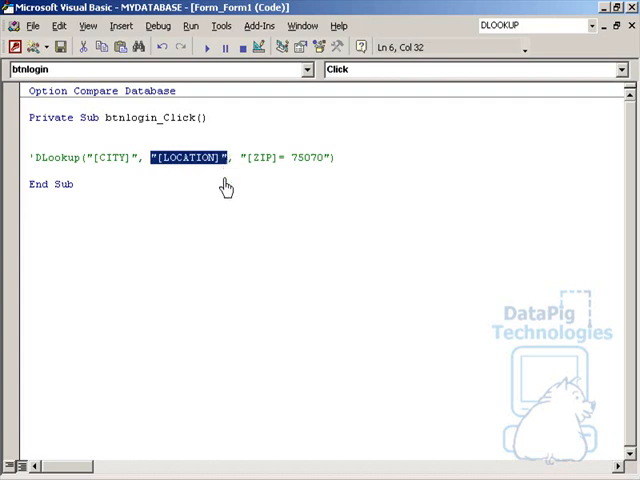
pyautogui.doubleClick(260, 157)
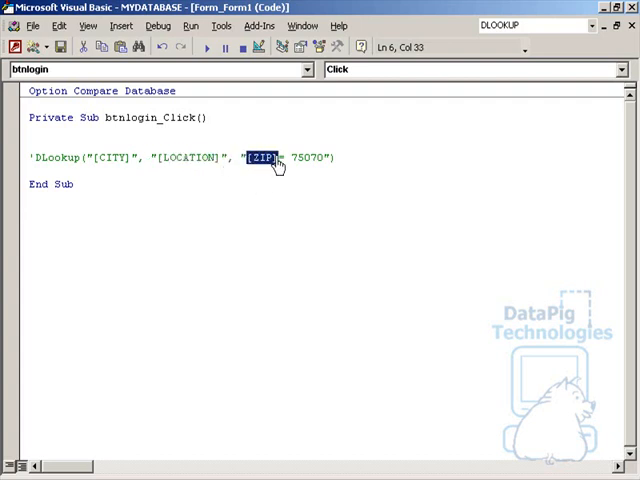
pyautogui.doubleClick(305, 157)
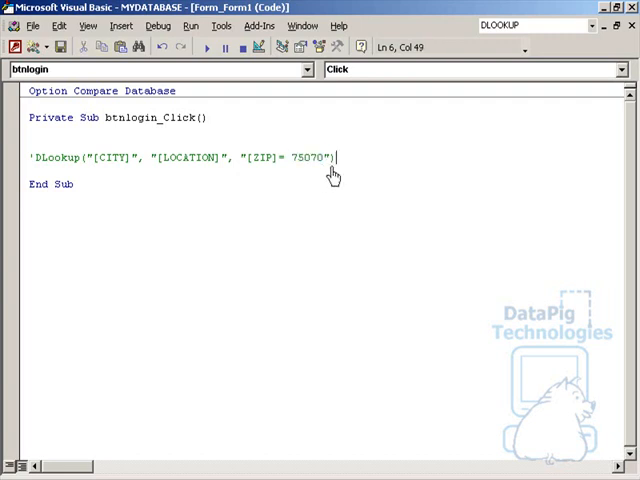
pyautogui.moveTo(286, 200)
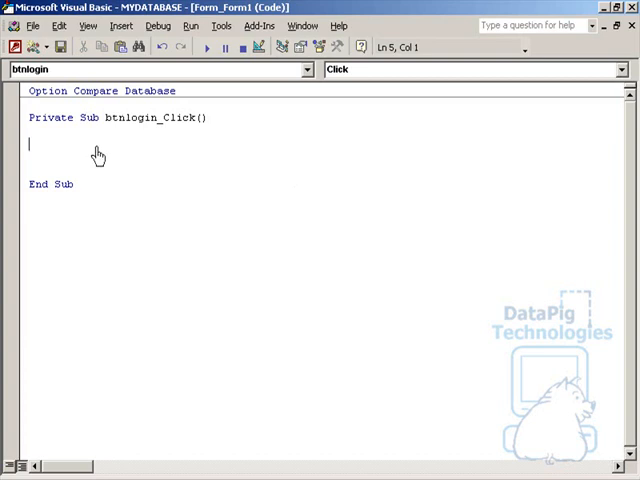
pyautogui.moveTo(72, 150)
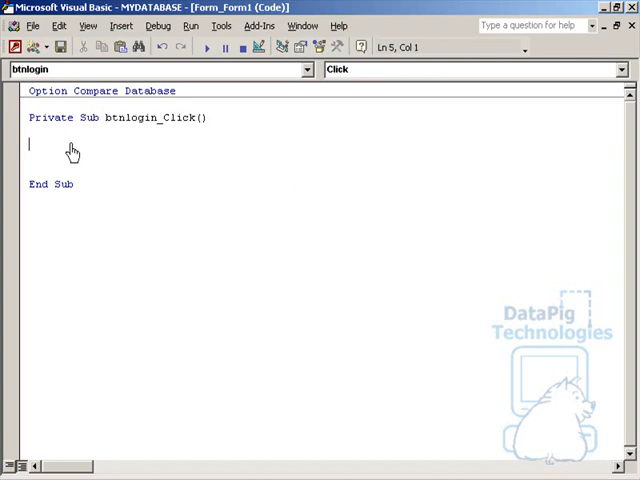
# - Declare myword As String in btnlogin_Click
pyautogui.write('MY')
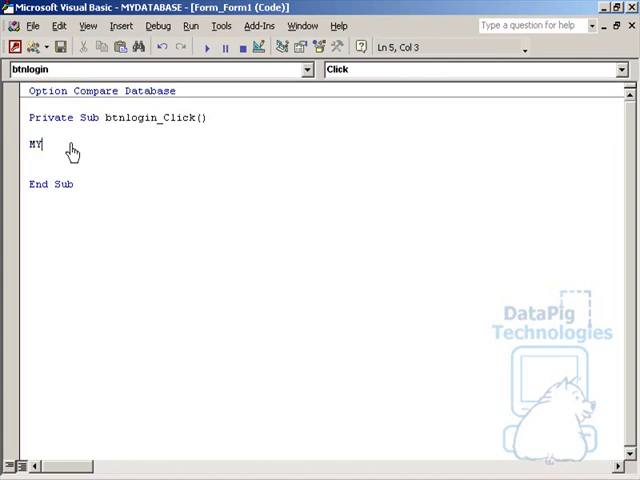
pyautogui.write('DIN')
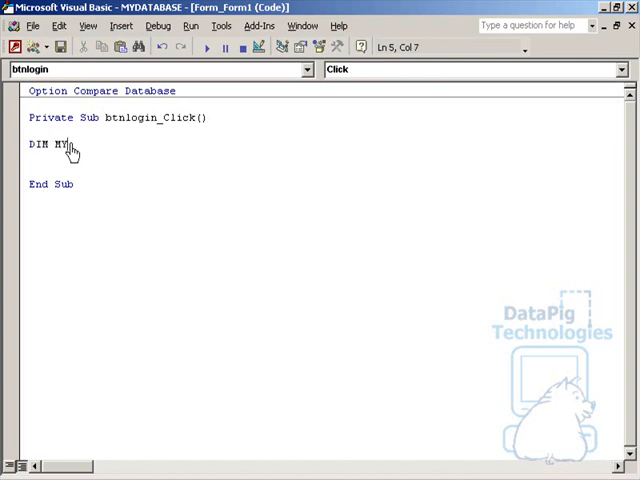
pyautogui.write('r')
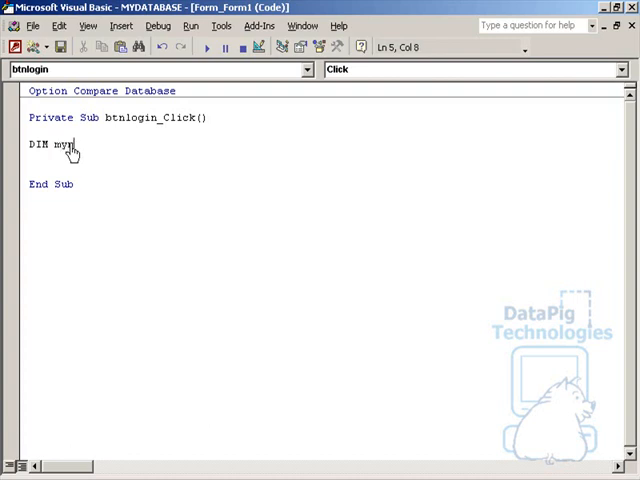
pyautogui.write('ord')
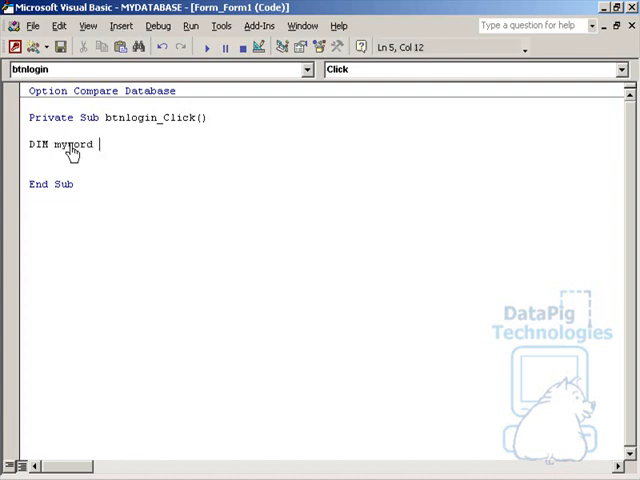
pyautogui.write('As String')
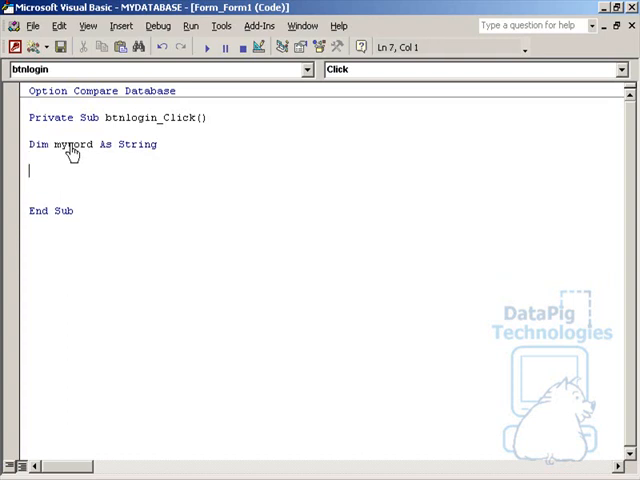
# - Set myword to DLookup of PWD from AUTHORIZED where USERID equals Me.quserid.Value
pyautogui.write('m')
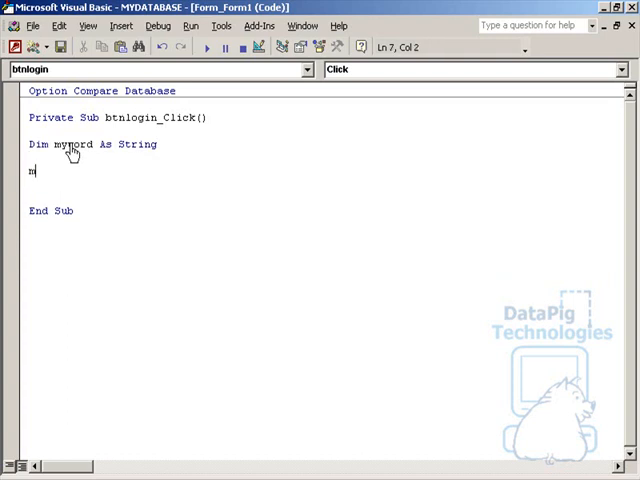
pyautogui.write('mywor')
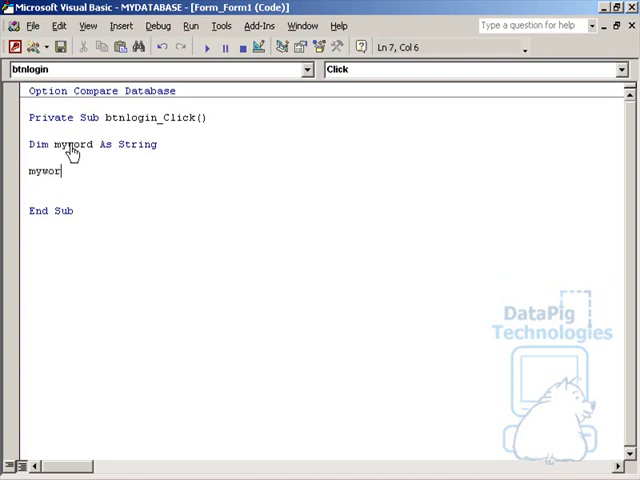
pyautogui.write('=')
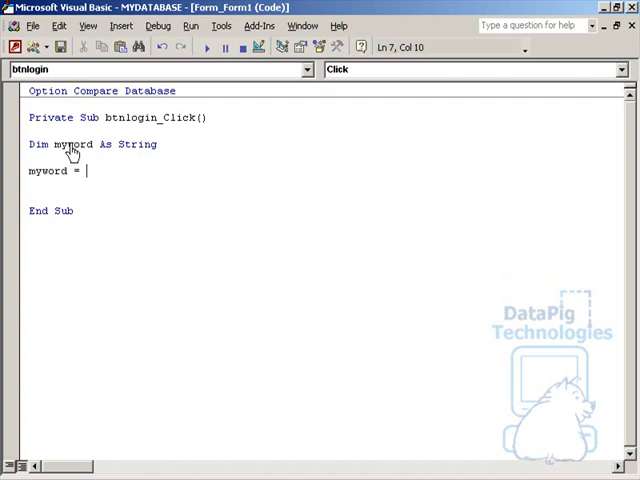
pyautogui.write('DLOOKU')
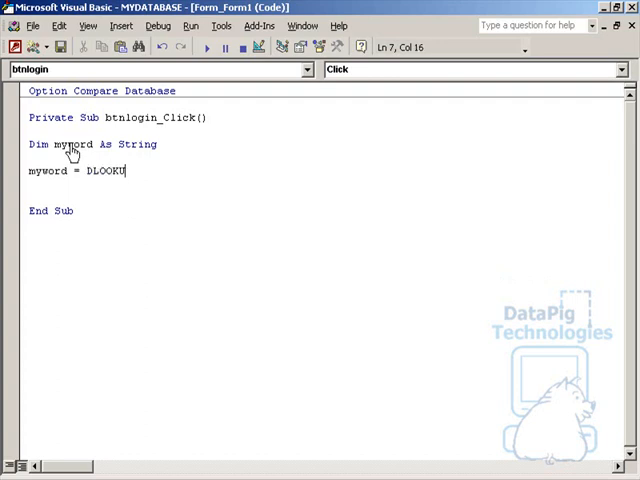
pyautogui.write('("')
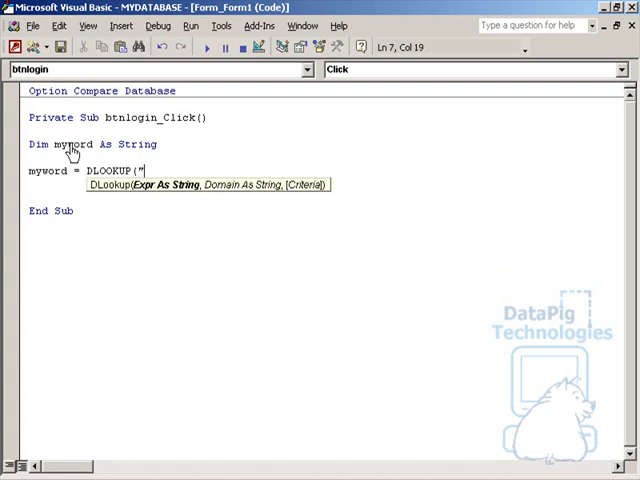
pyautogui.write('PWD"')
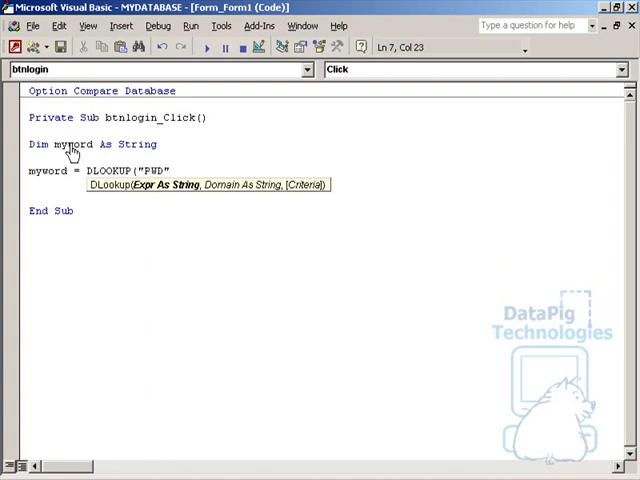
pyautogui.write(', A')
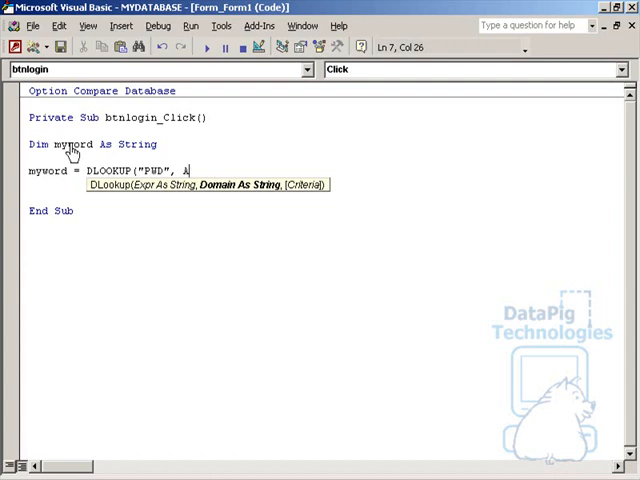
pyautogui.write('AUTH')
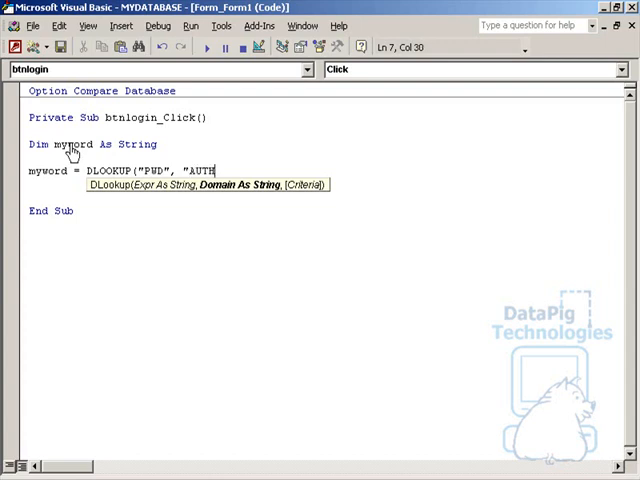
pyautogui.write('ORIZED", "USE')
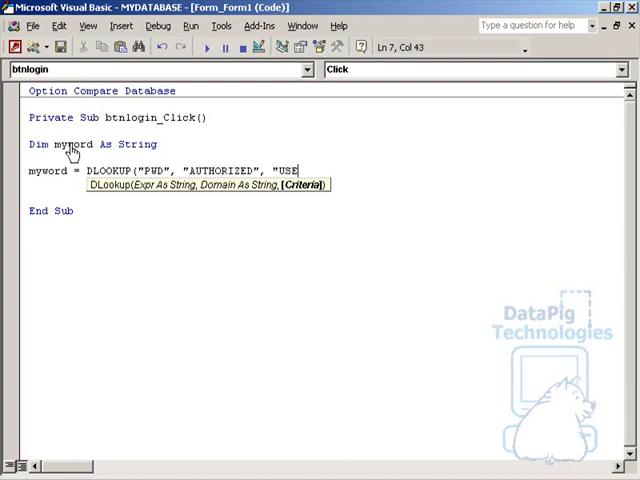
pyautogui.write("RID = '")
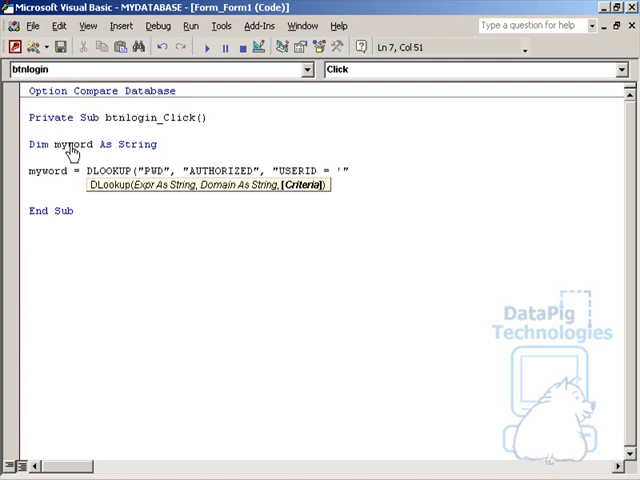
pyautogui.write('& M')
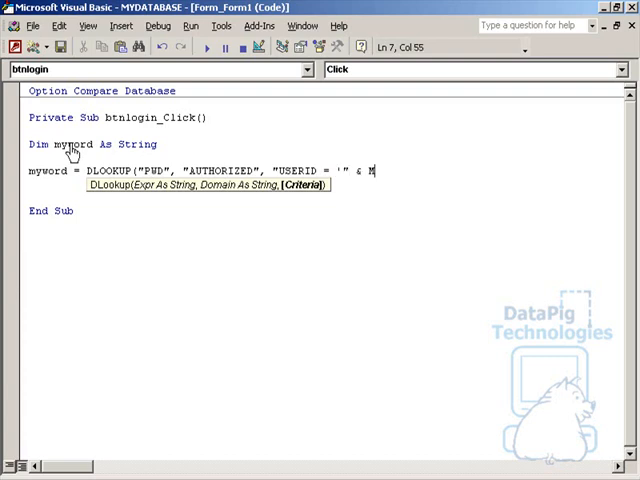
pyautogui.write('E.')
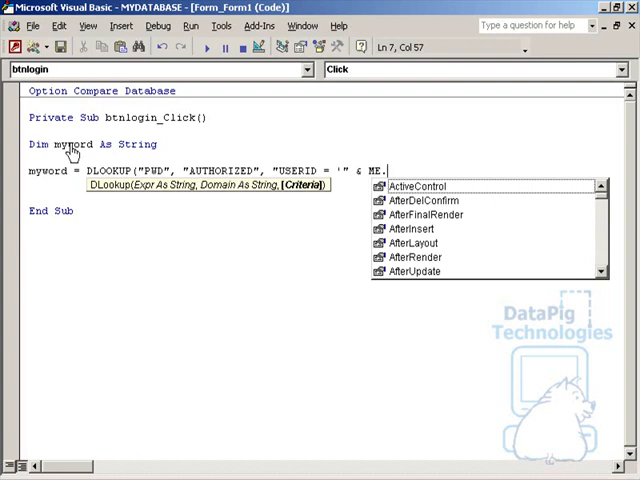
pyautogui.write('quserid')
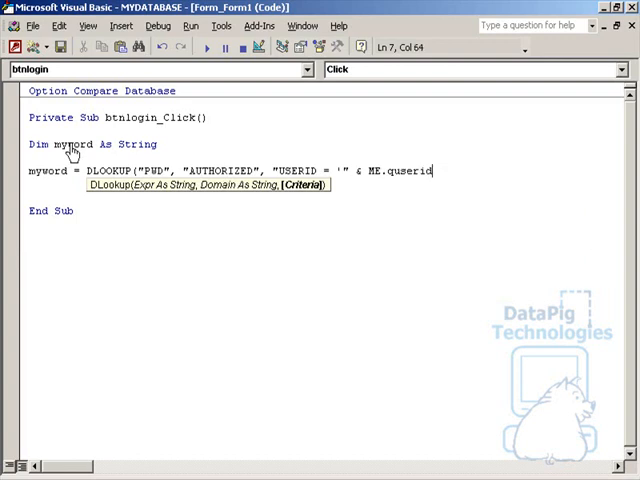
pyautogui.write('.VALUE')
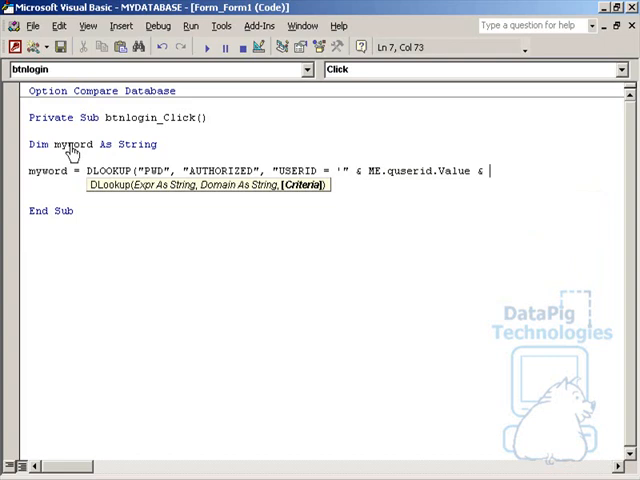
pyautogui.write('"\'"')
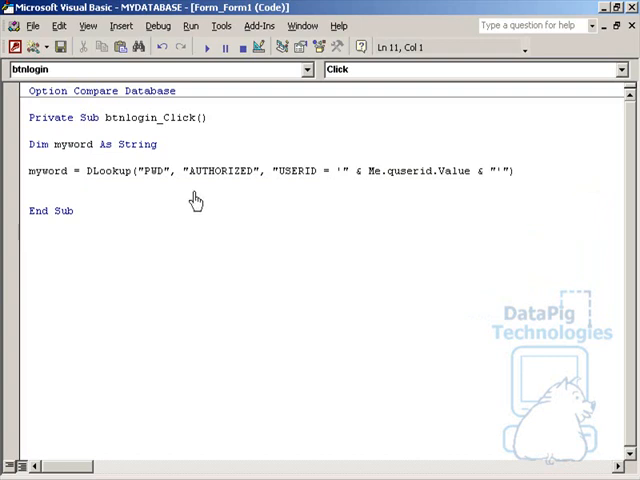
pyautogui.moveTo(156, 178)
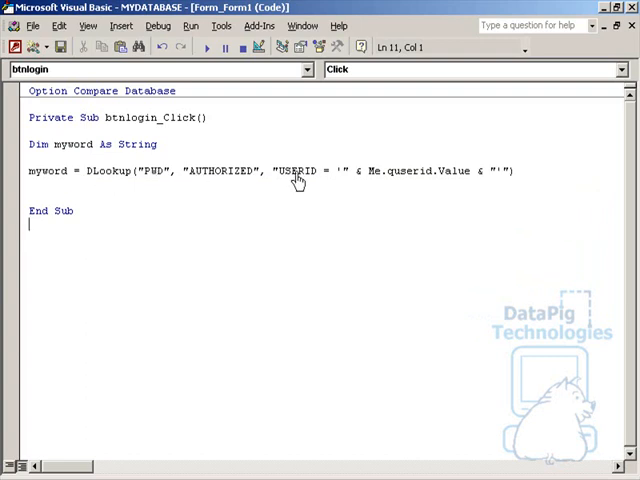
pyautogui.moveTo(420, 183)
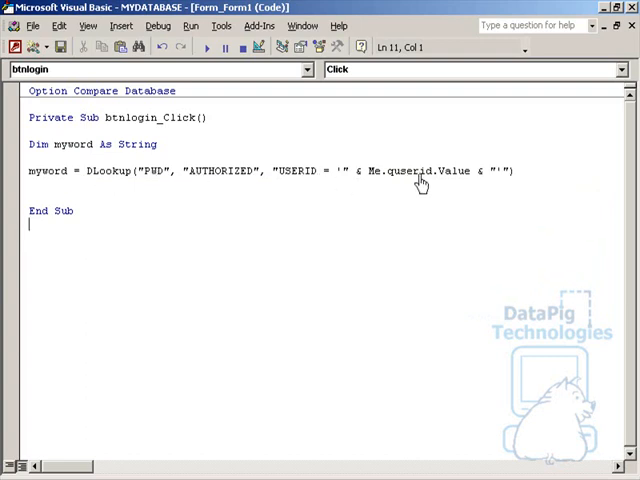
pyautogui.moveTo(378, 186)
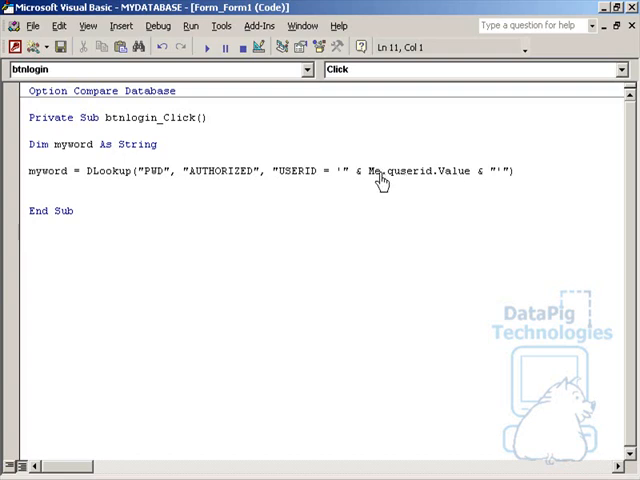
pyautogui.moveTo(422, 185)
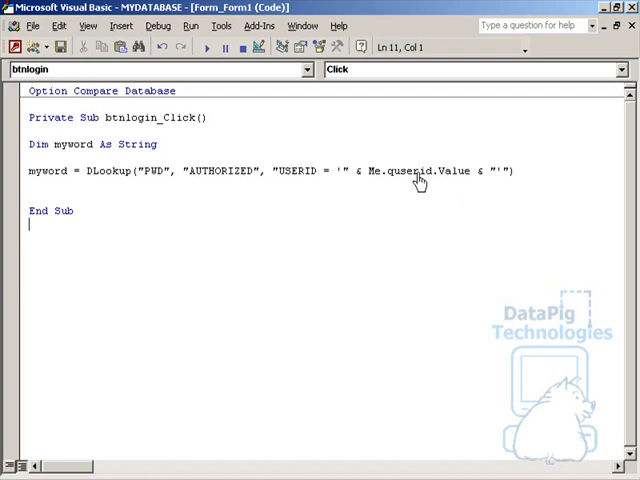
pyautogui.moveTo(452, 172)
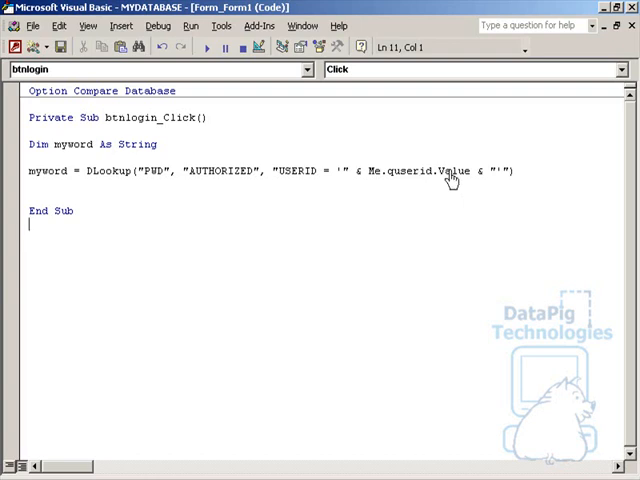
pyautogui.moveTo(300, 180)
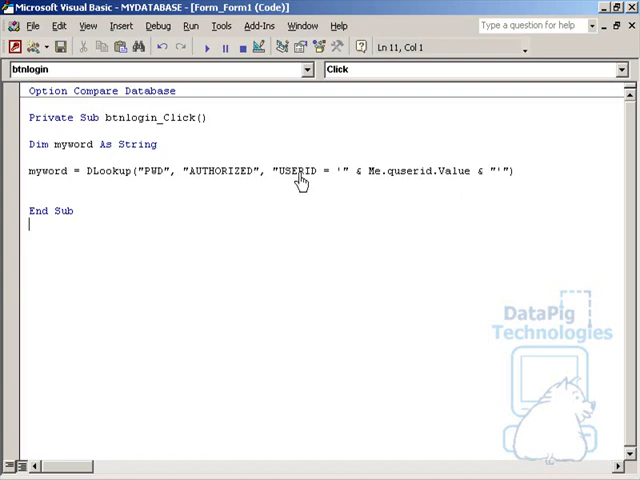
pyautogui.moveTo(194, 172)
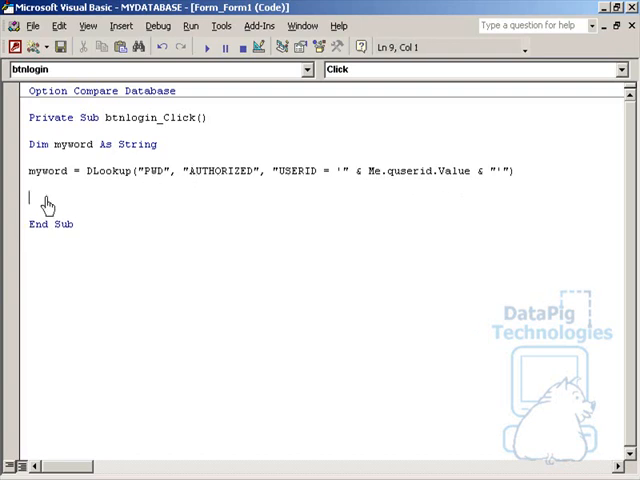
# - Add MsgBox (myword) after the DLookup assignment
pyautogui.write('MsgBox (myword)')
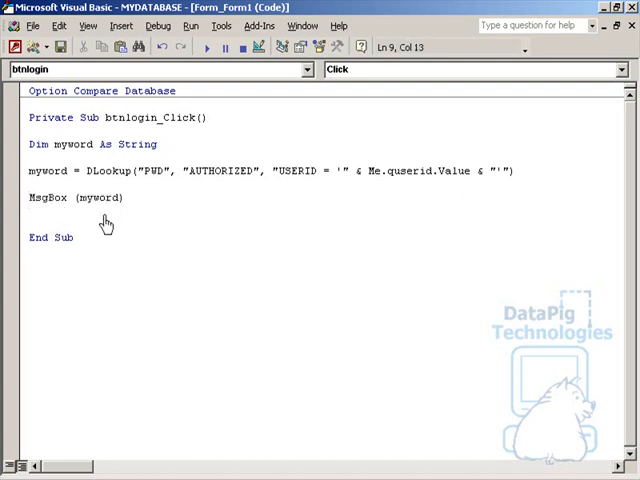
pyautogui.moveTo(105, 197)
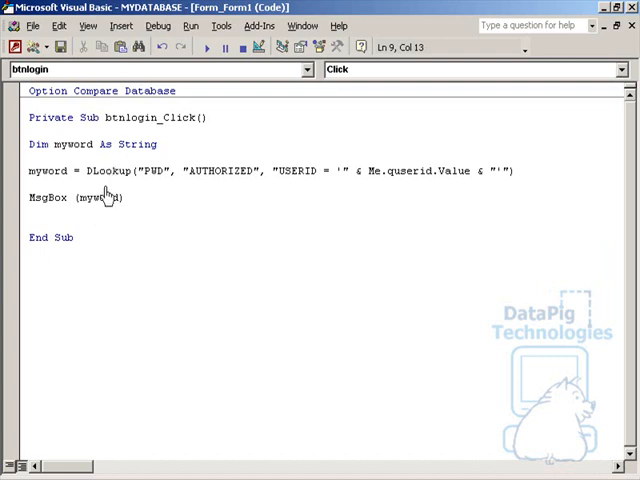
pyautogui.moveTo(65, 203)
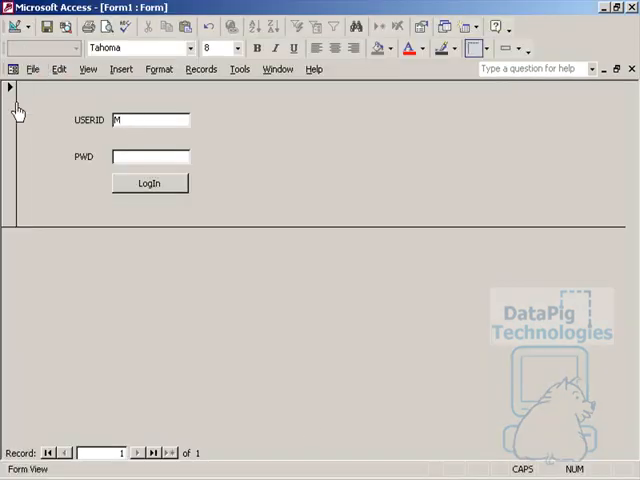
pyautogui.write('IKE')
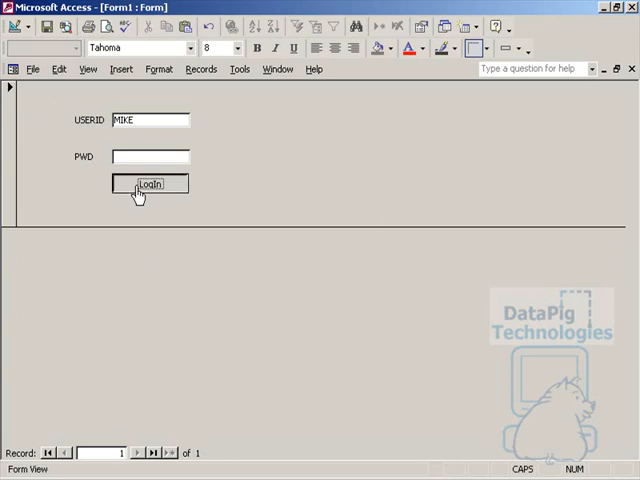
pyautogui.click(150, 184)
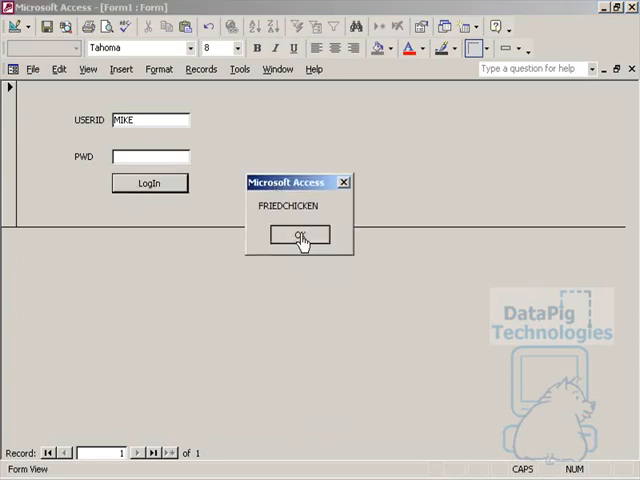
pyautogui.click(301, 236)
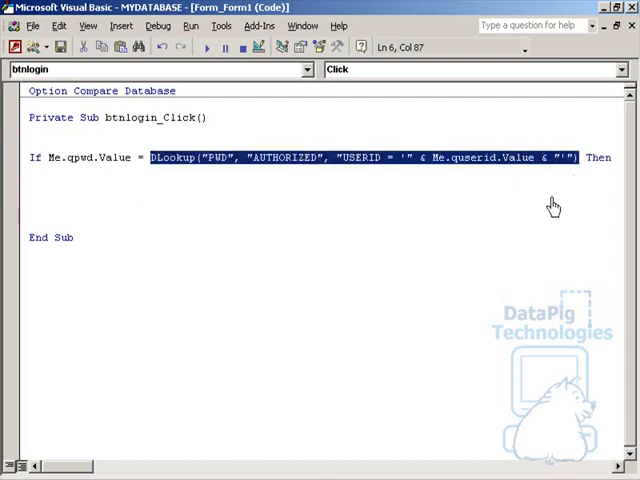
pyautogui.moveTo(396, 168)
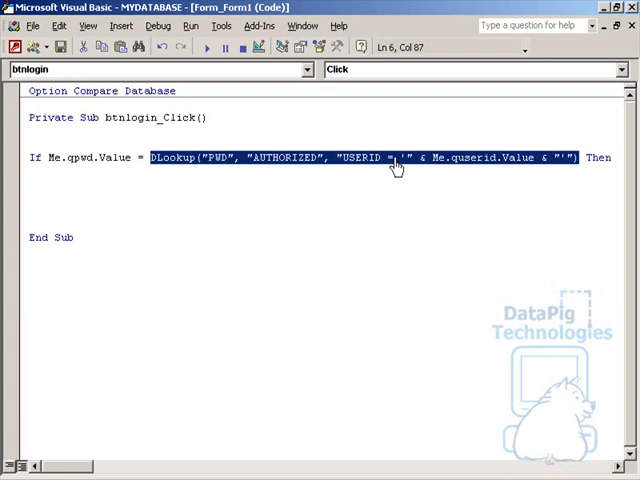
pyautogui.moveTo(185, 160)
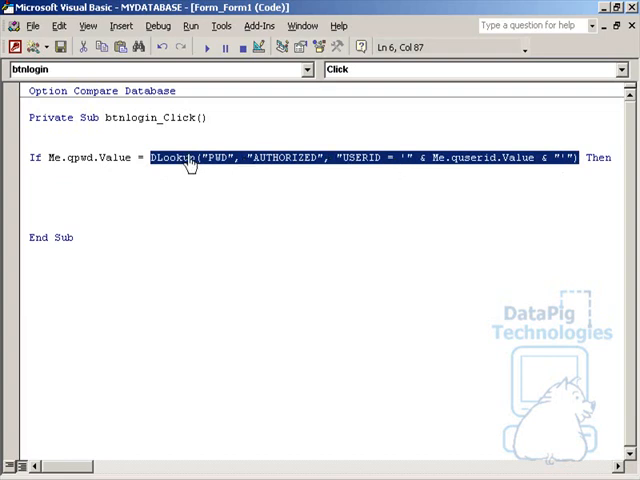
pyautogui.moveTo(80, 165)
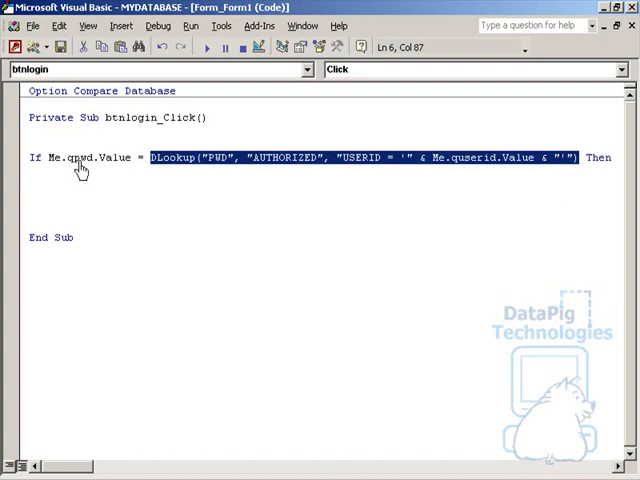
# - Rework the code into If Me.qpwd.Value = DLookup("PWD", "AUTHORIZED", USERID criteria) Then
pyautogui.doubleClick(80, 158)
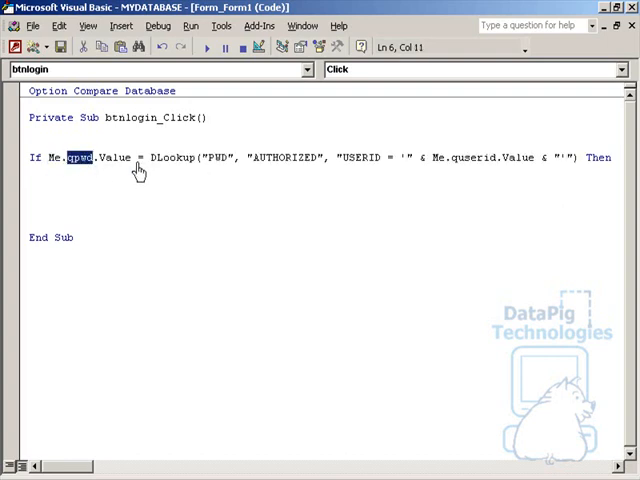
pyautogui.doubleClick(216, 157)
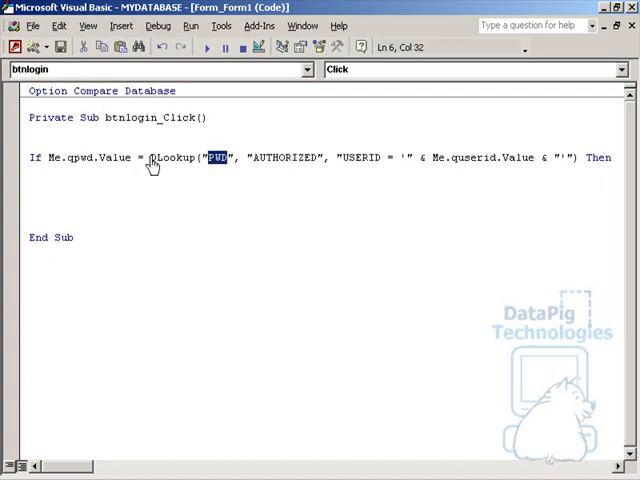
pyautogui.moveTo(150, 157); pyautogui.dragTo(575, 157)
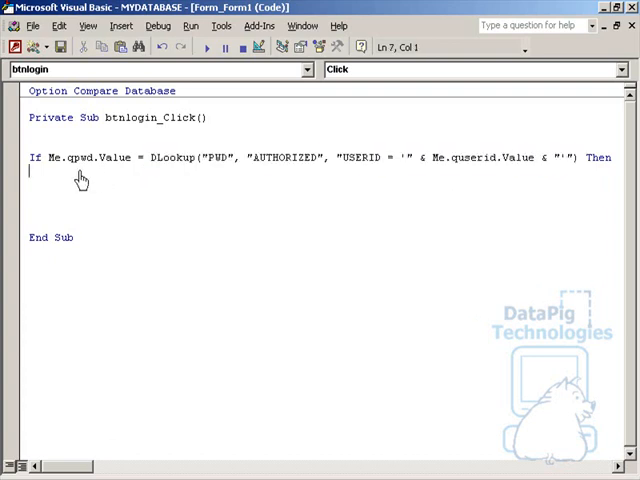
pyautogui.moveTo(414, 162)
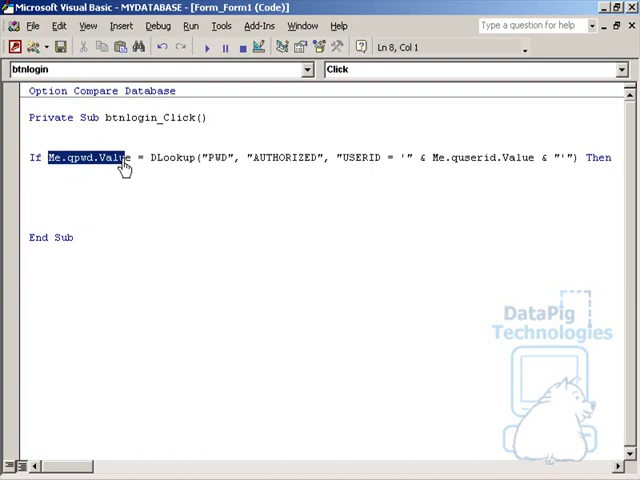
pyautogui.doubleClick(81, 157)
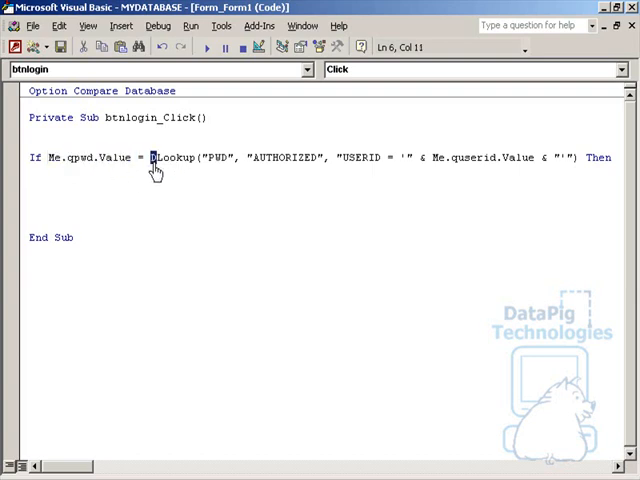
pyautogui.moveTo(150, 158); pyautogui.dragTo(575, 158)
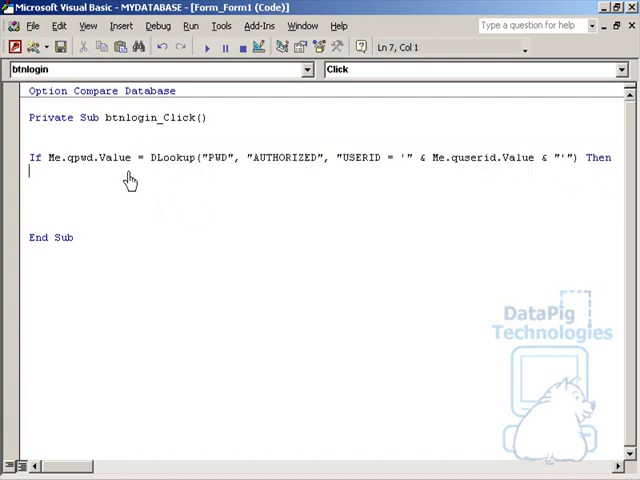
# - Add DoCmd.OpenForm "MAINFORM" on a match, Else MsgBox "Invalid Password", then End If
pyautogui.write('DOEMD.OpenFORM')
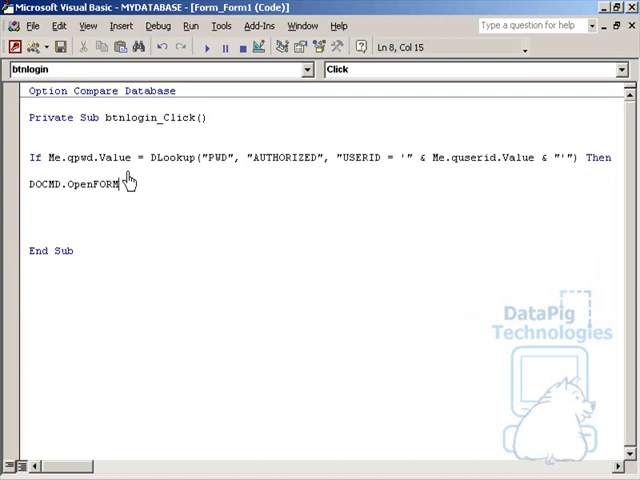
pyautogui.write('(')
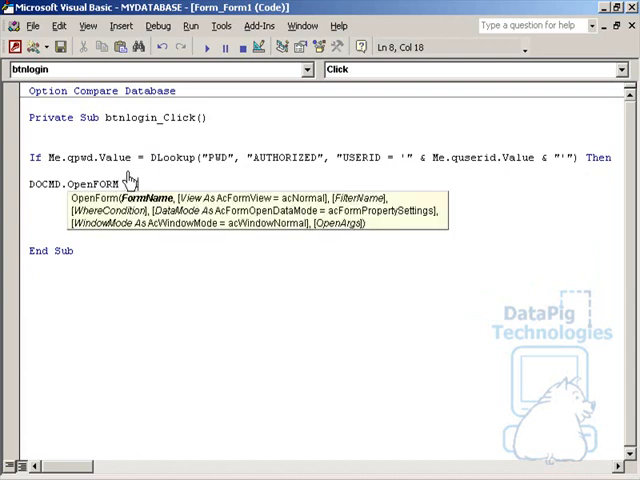
pyautogui.write('"A"')
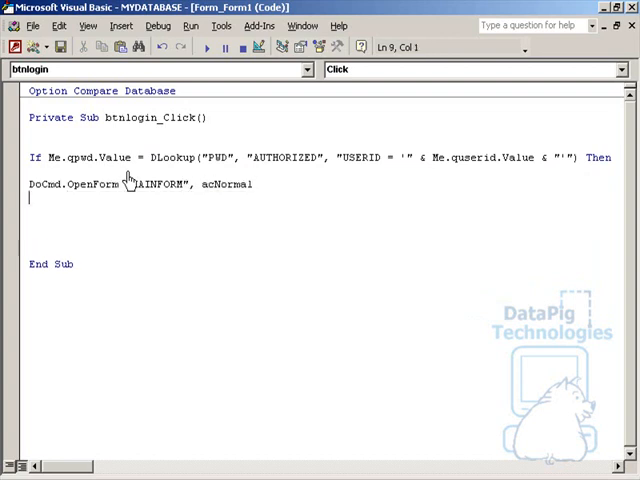
pyautogui.write('ES')
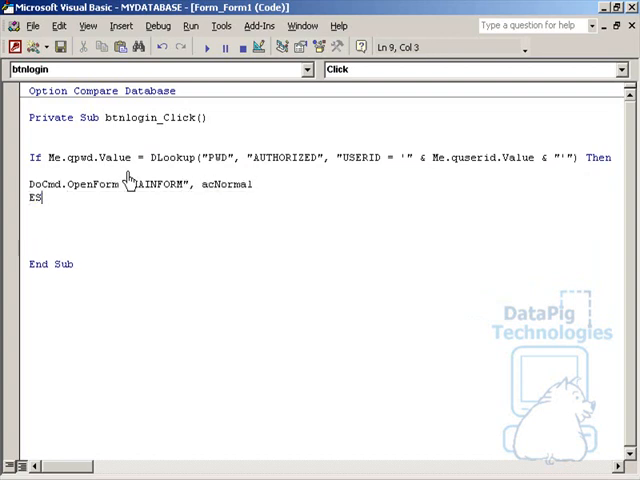
pyautogui.write('LSE')
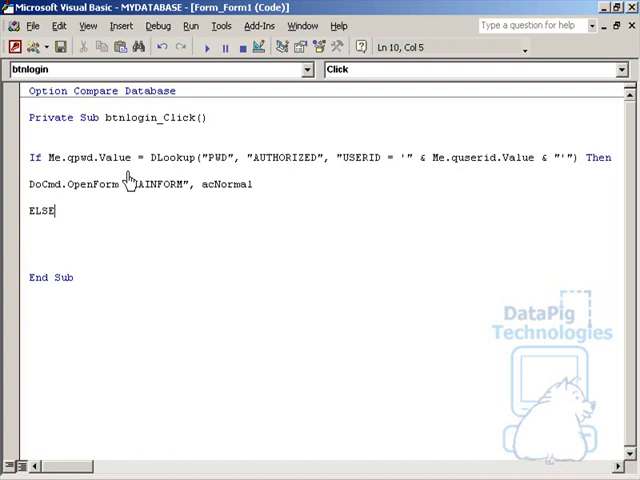
pyautogui.write('MSGBOX "Invalid Password')
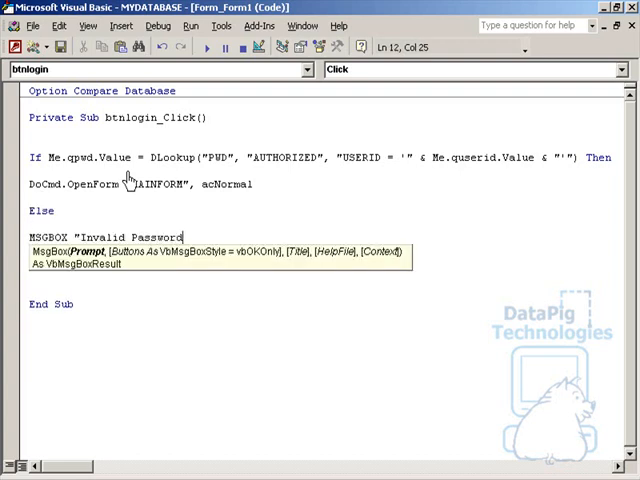
pyautogui.press('Return')
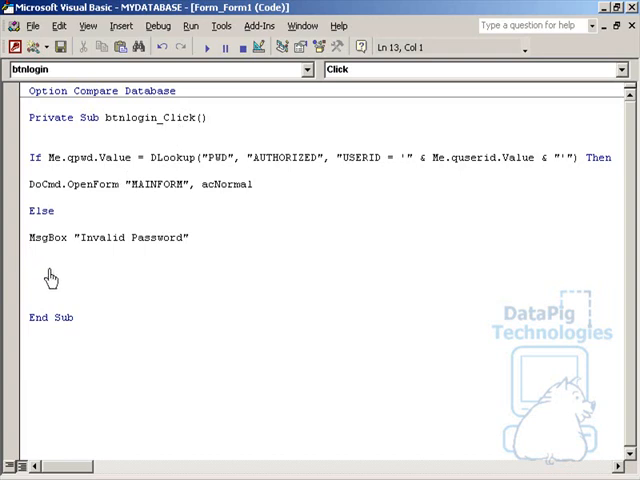
pyautogui.write('End If')
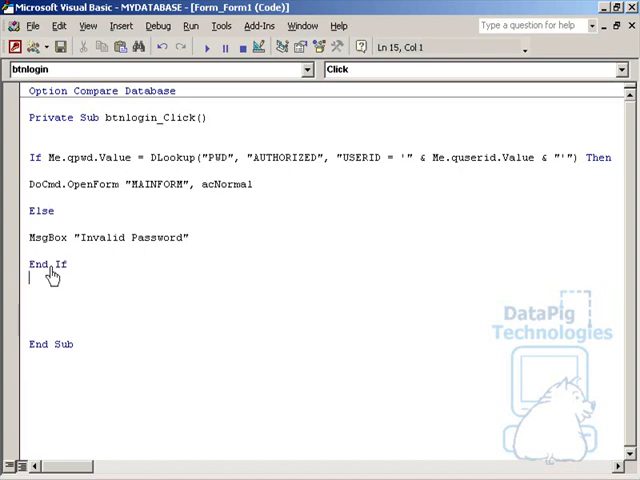
pyautogui.moveTo(175, 300)
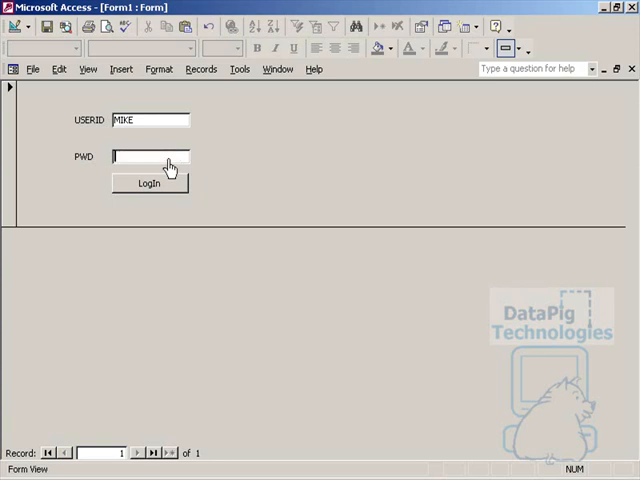
# - Submit the login form blank several times, dismissing each Invalid Password message
pyautogui.click(150, 156)
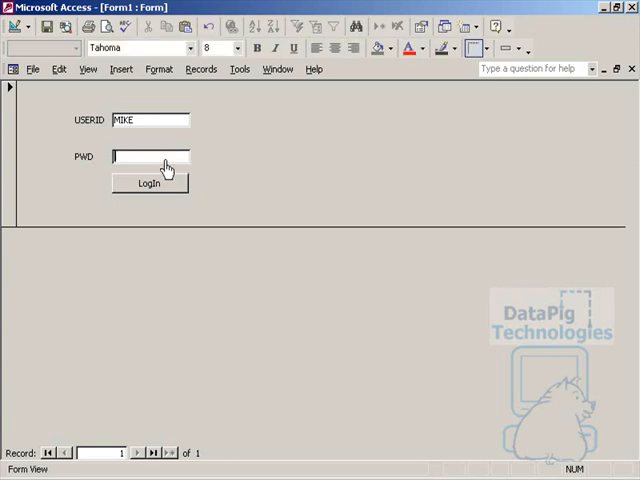
pyautogui.click(149, 183)
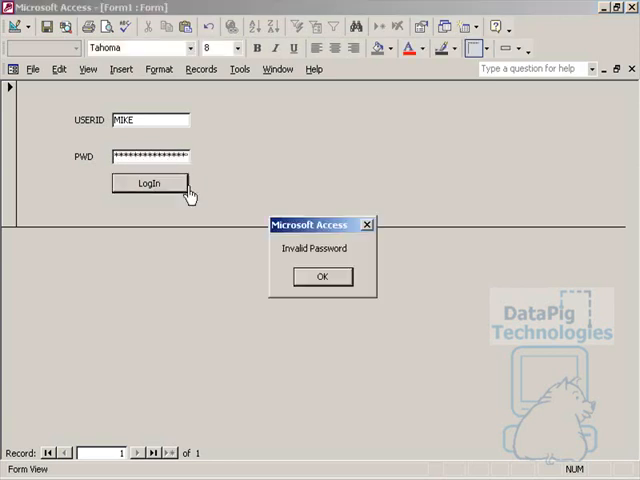
pyautogui.click(322, 277)
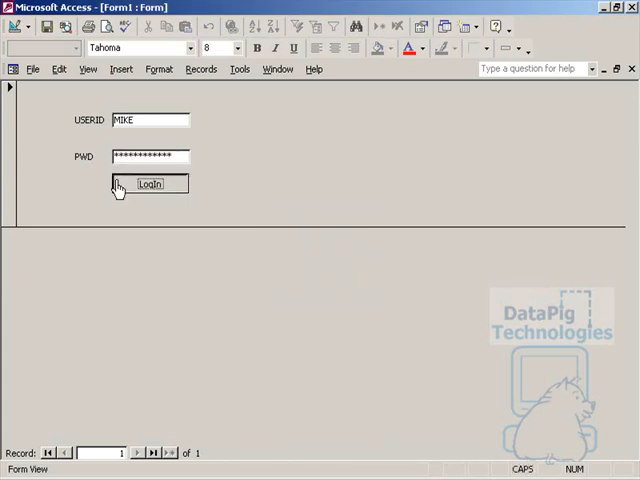
pyautogui.click(150, 184)
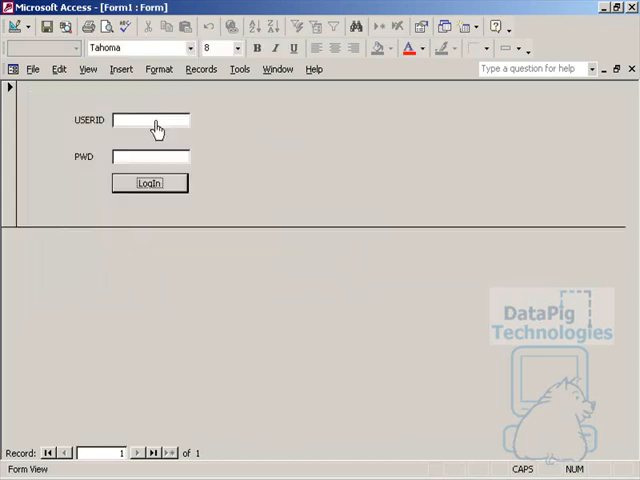
pyautogui.moveTo(212, 188)
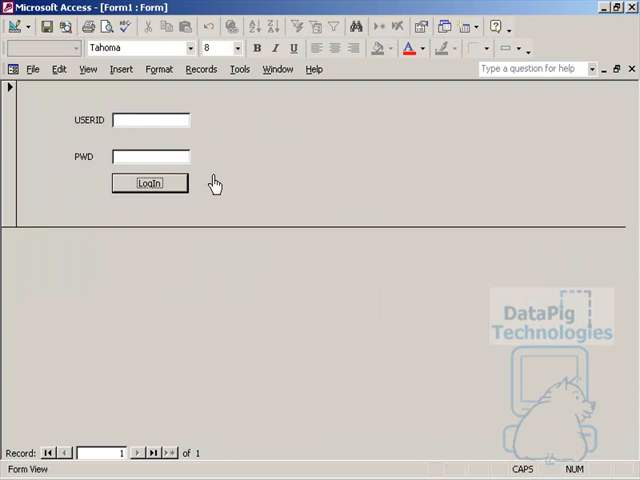
pyautogui.moveTo(157, 131)
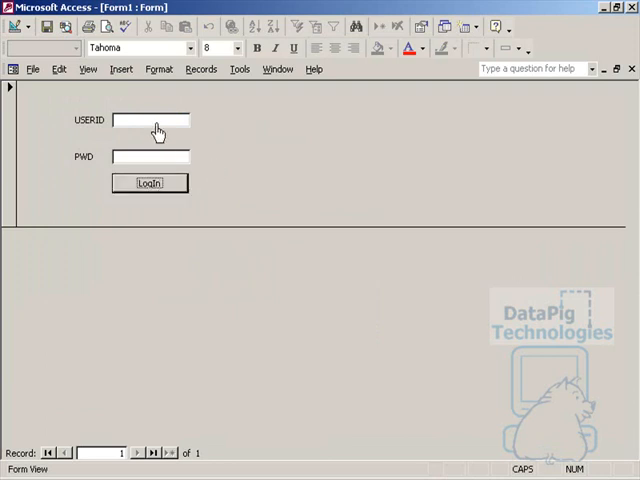
pyautogui.click(149, 183)
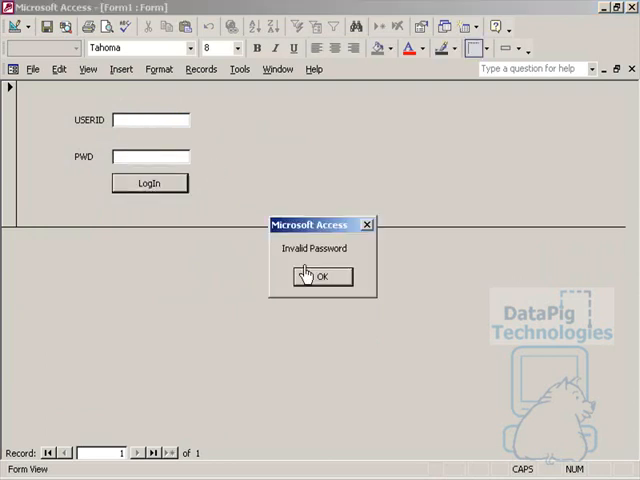
pyautogui.click(321, 276)
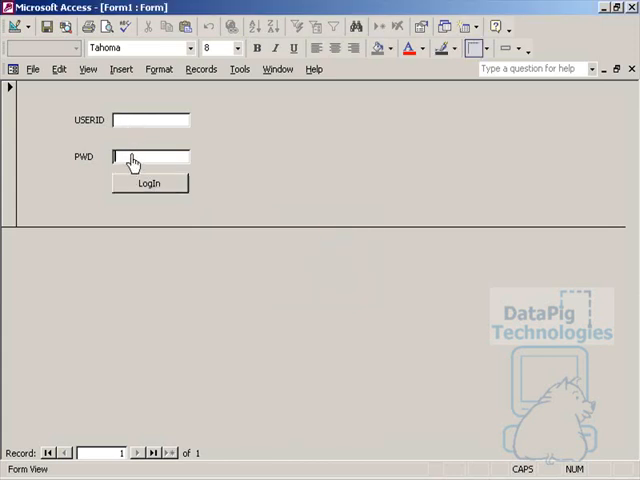
pyautogui.click(150, 183)
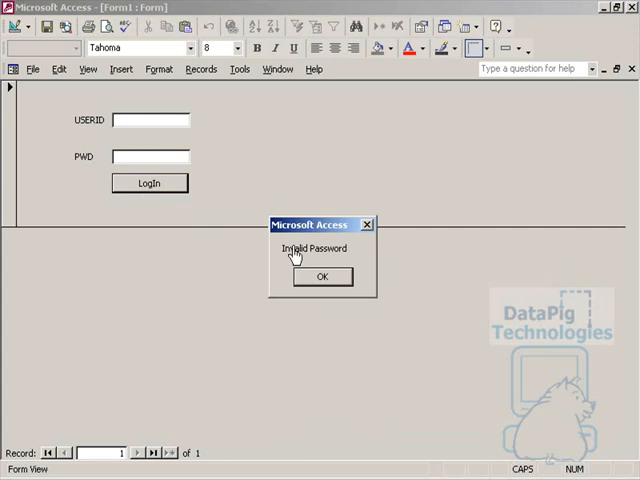
pyautogui.click(321, 276)
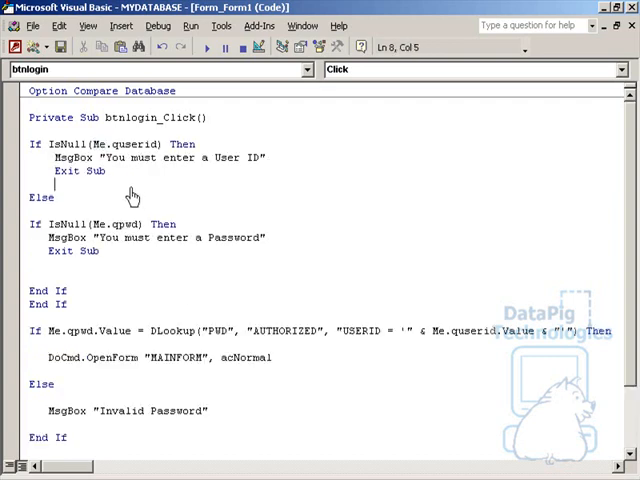
pyautogui.moveTo(115, 160)
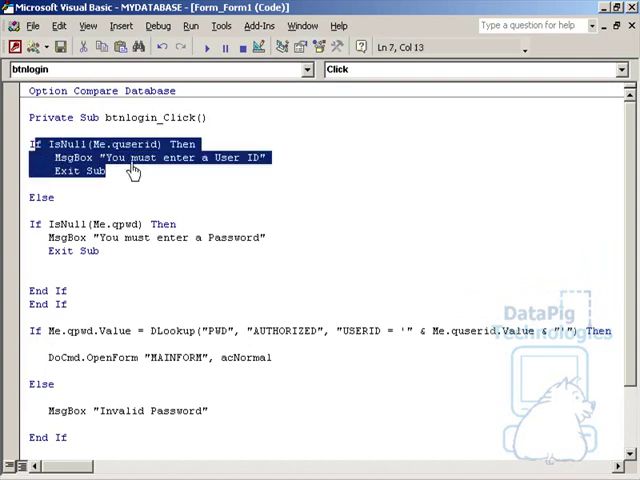
# - Inspect the IsNull checks in btnlogin_Click and remove the blank lines above End If
pyautogui.doubleClick(133, 144)
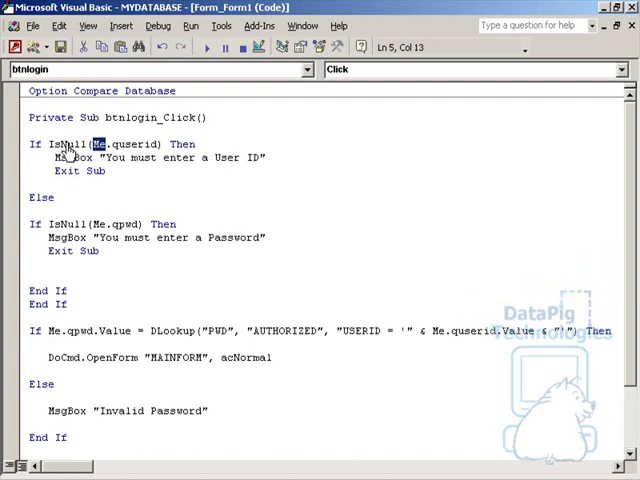
pyautogui.doubleClick(60, 144)
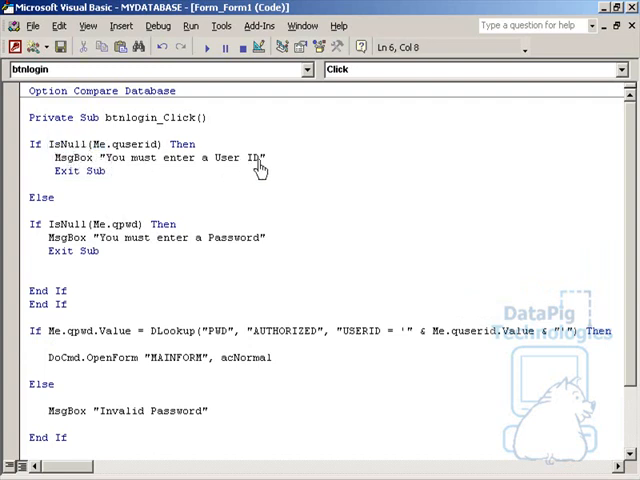
pyautogui.doubleClick(78, 171)
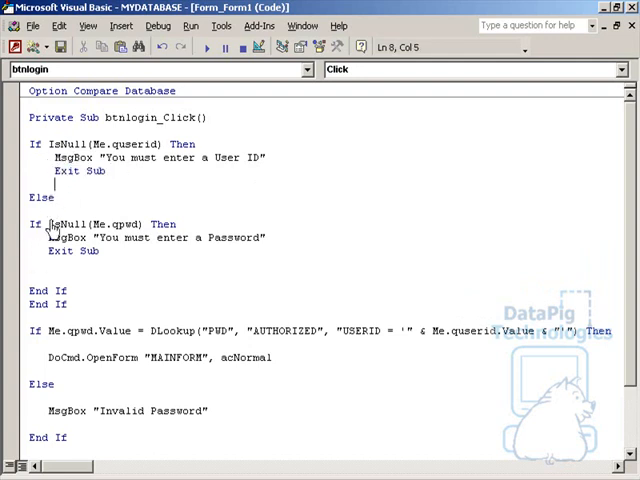
pyautogui.doubleClick(124, 223)
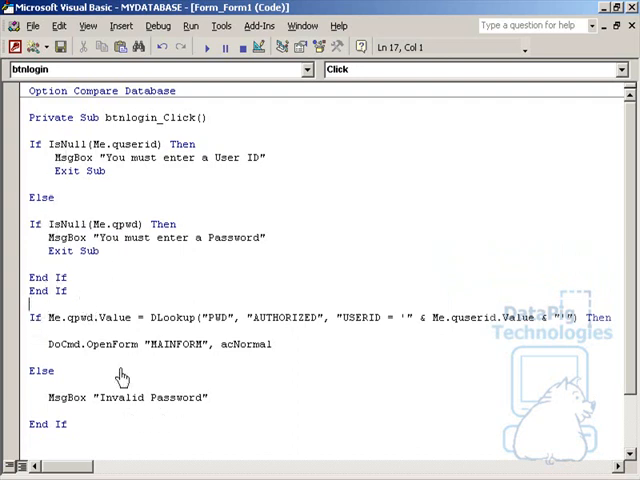
pyautogui.moveTo(115, 332)
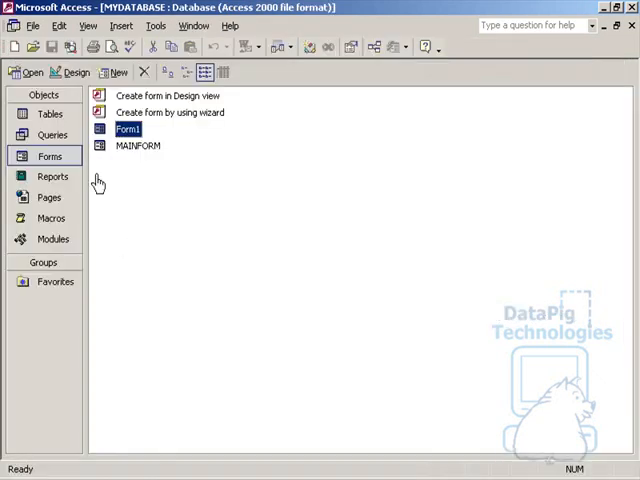
# - Open Form1 and submit it empty to get the missing User ID prompt
pyautogui.doubleClick(127, 129)
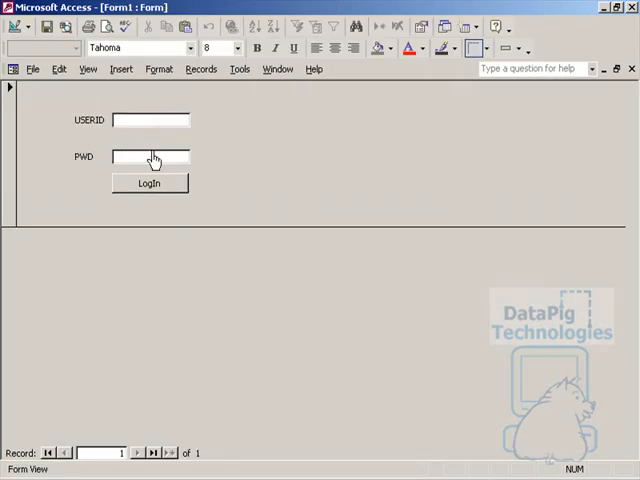
pyautogui.click(150, 184)
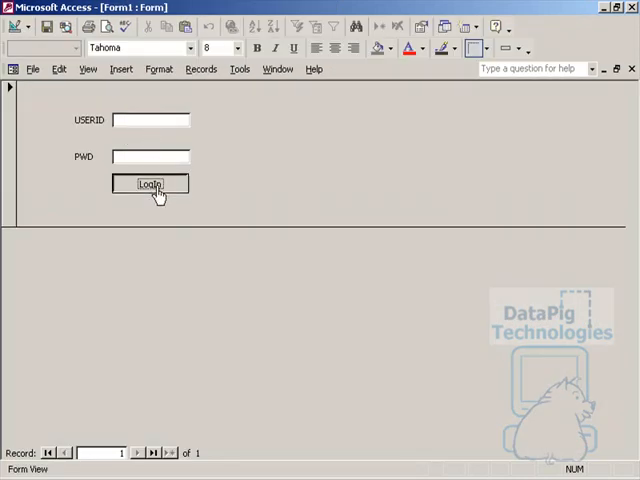
pyautogui.click(150, 183)
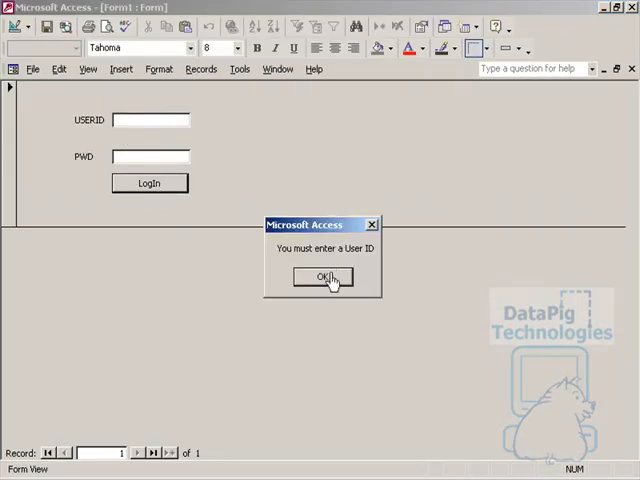
# - Submit with only a user ID, then a wrong password, dismissing both warnings
pyautogui.click(320, 277)
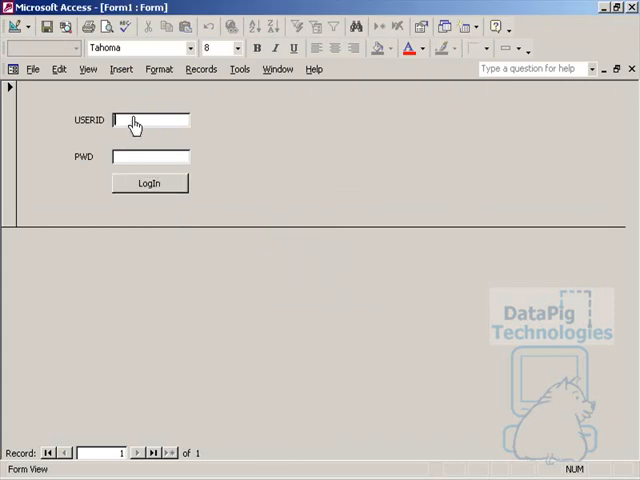
pyautogui.click(150, 183)
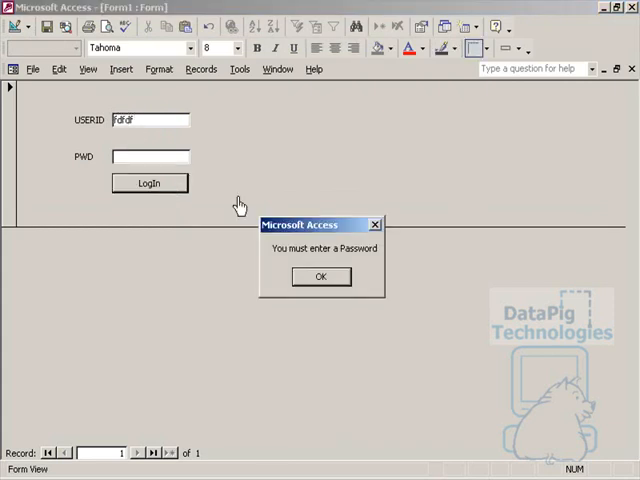
pyautogui.click(320, 276)
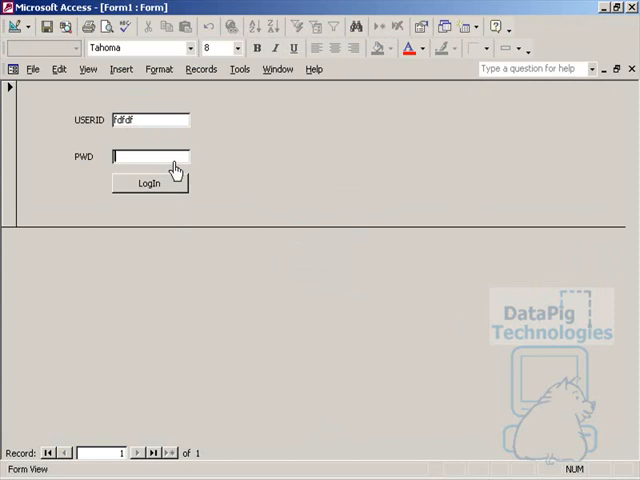
pyautogui.click(149, 183)
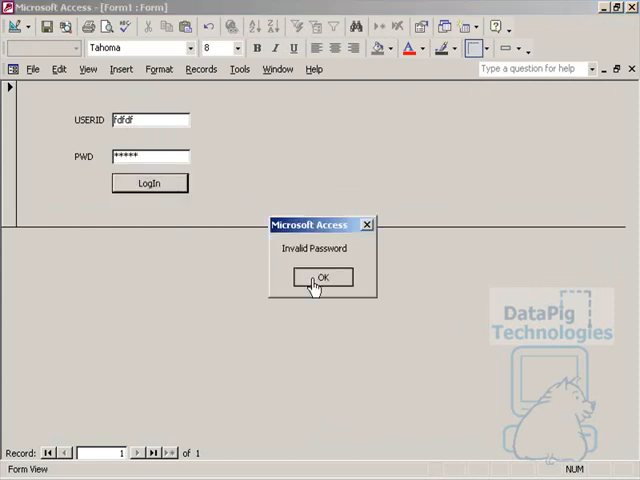
pyautogui.click(321, 277)
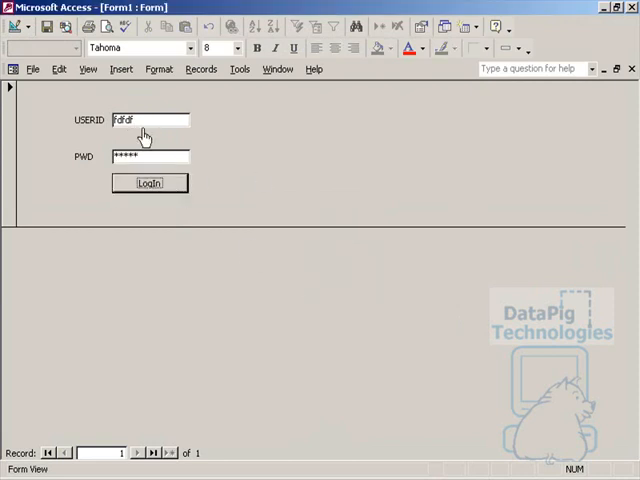
pyautogui.click(149, 183)
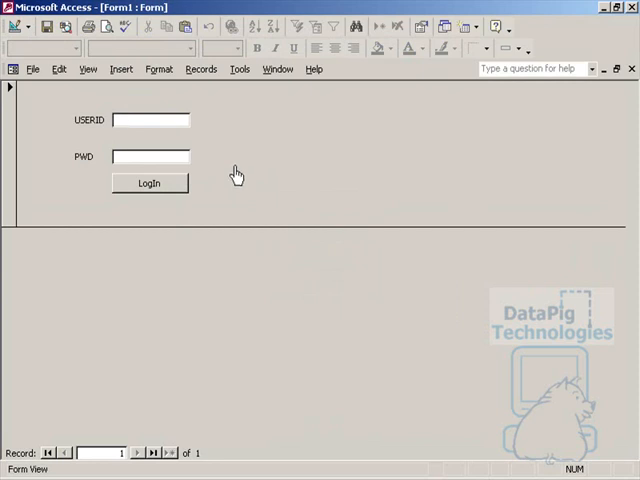
pyautogui.moveTo(10, 52)
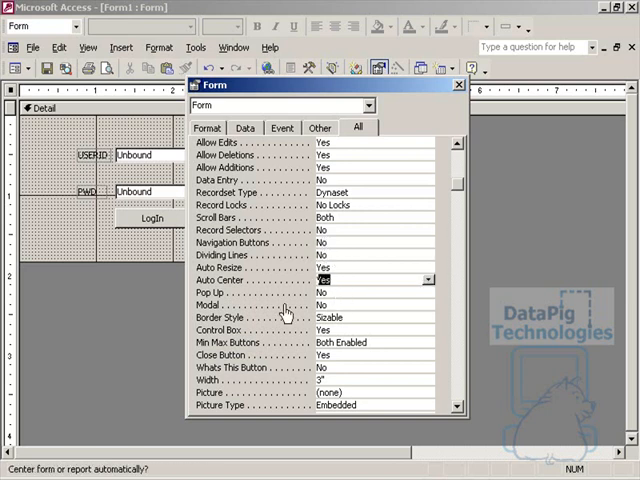
# - Set Form1's Min Max Buttons to None, then save and close the form
pyautogui.click(375, 342)
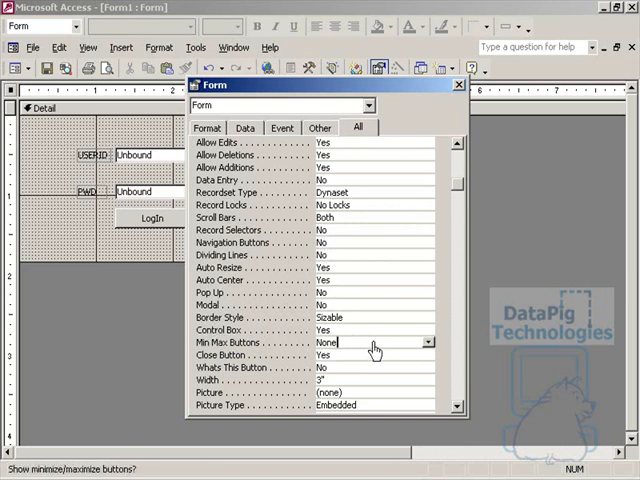
pyautogui.moveTo(345, 340)
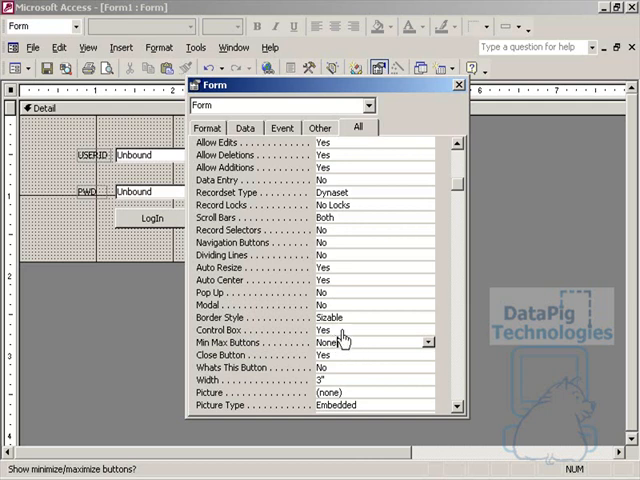
pyautogui.click(457, 84)
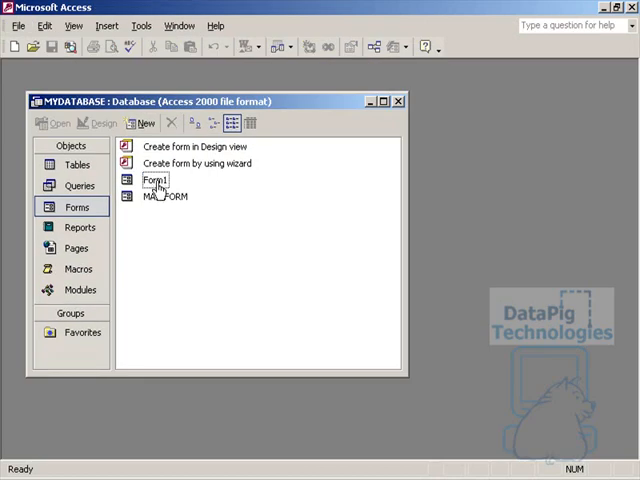
# - Open Form1, move the login dialog up and left, and enter user ID 'mike'
pyautogui.doubleClick(155, 180)
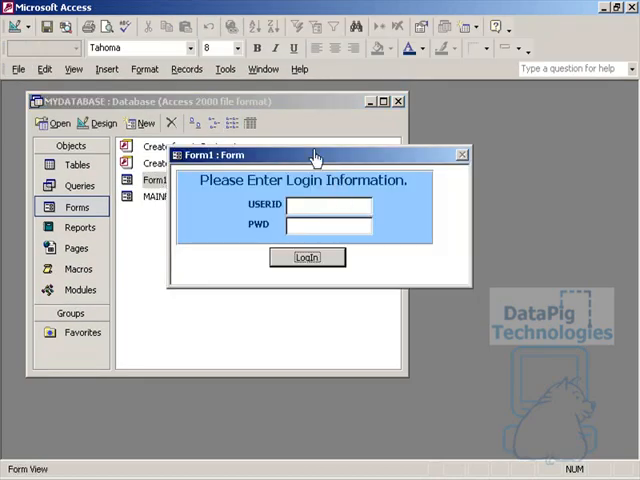
pyautogui.moveTo(314, 155); pyautogui.dragTo(270, 130)
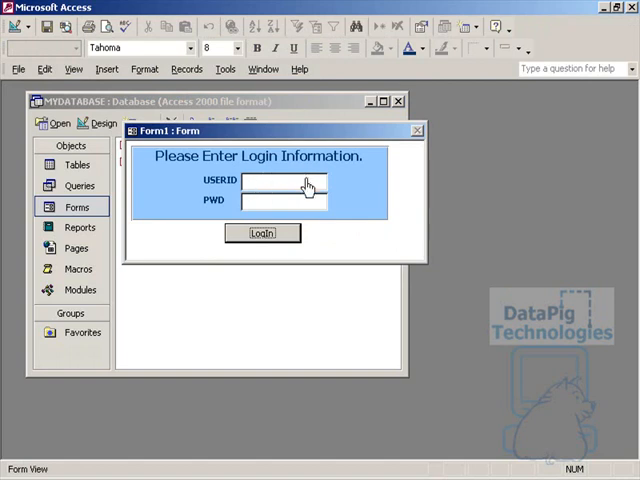
pyautogui.write('mike')
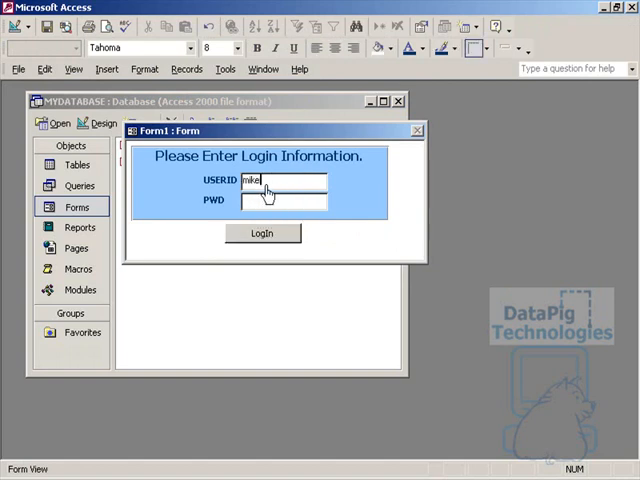